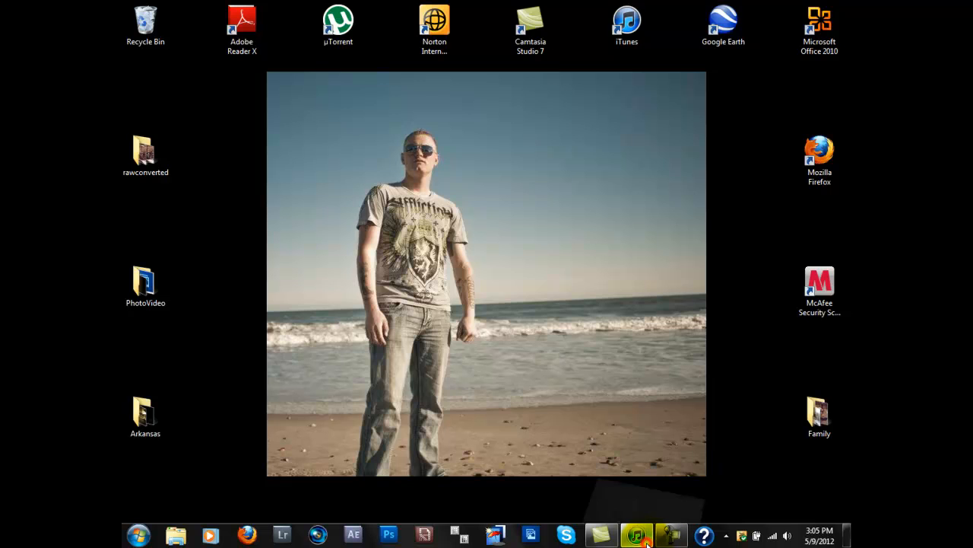
Review the songs on the iPod and the computer's iTunes music library.
click(636, 536)
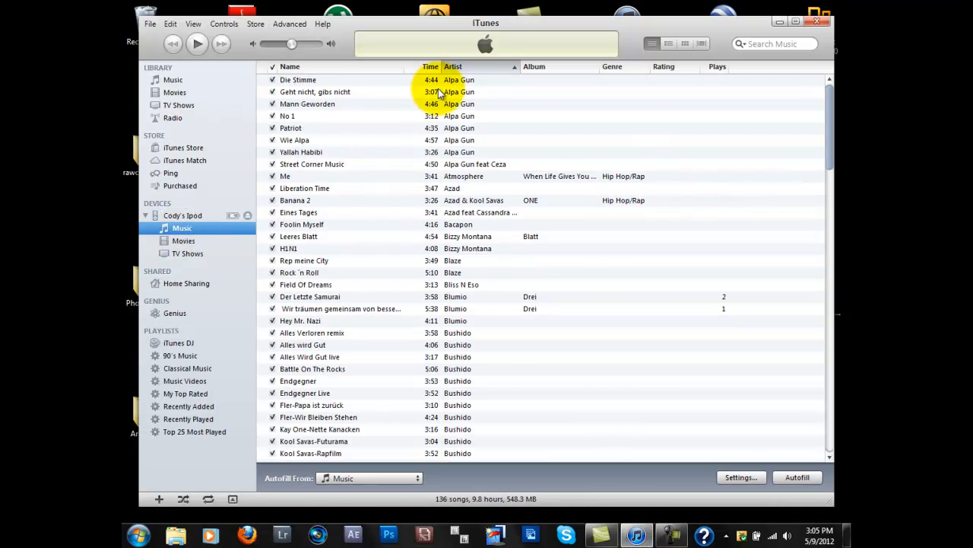
scroll(down, 3)
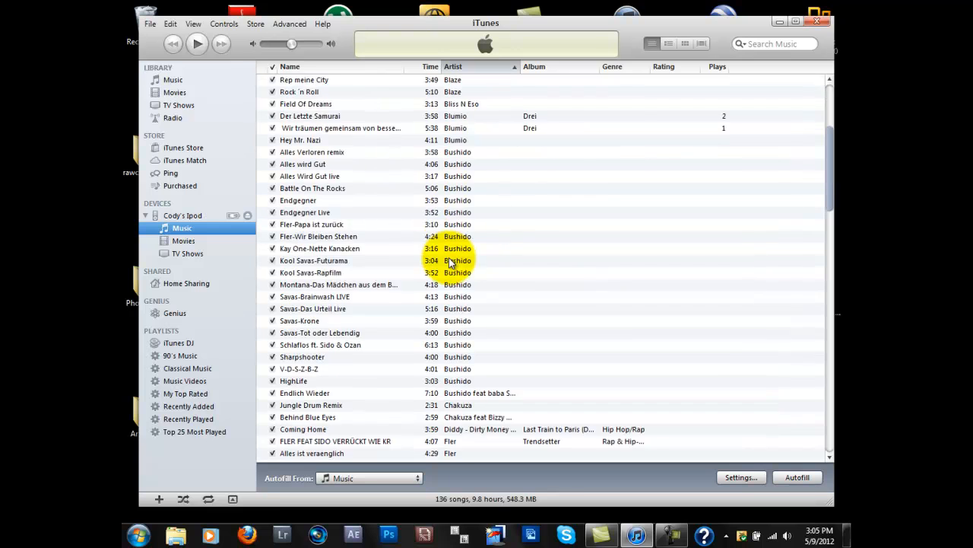
click(173, 79)
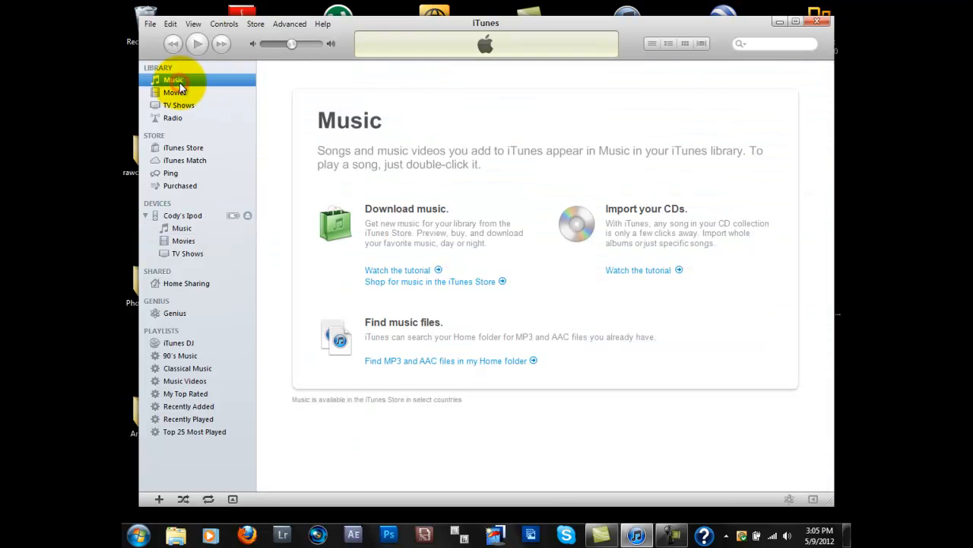
mouse_move(774, 32)
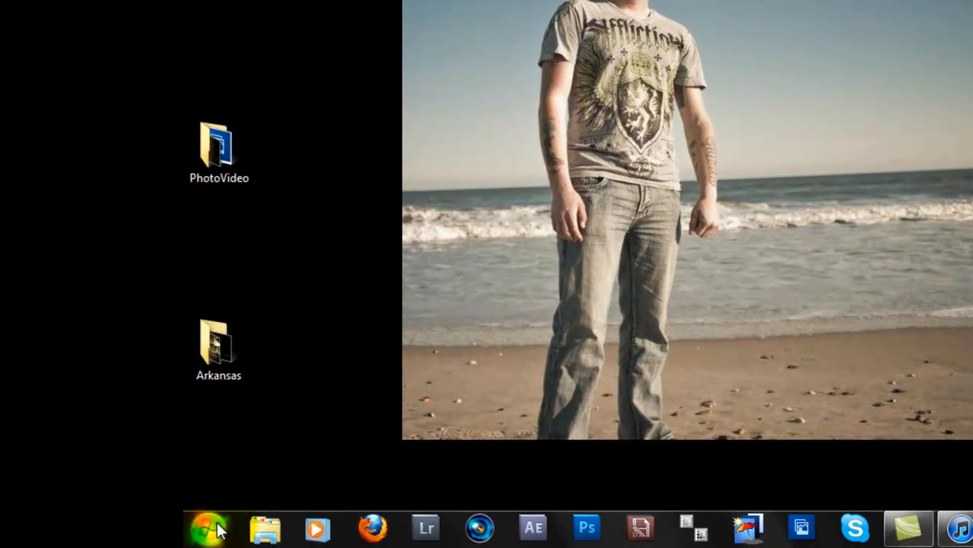
Bring up Folder Options from Start search and show its View settings list.
click(216, 526)
text(folder option)
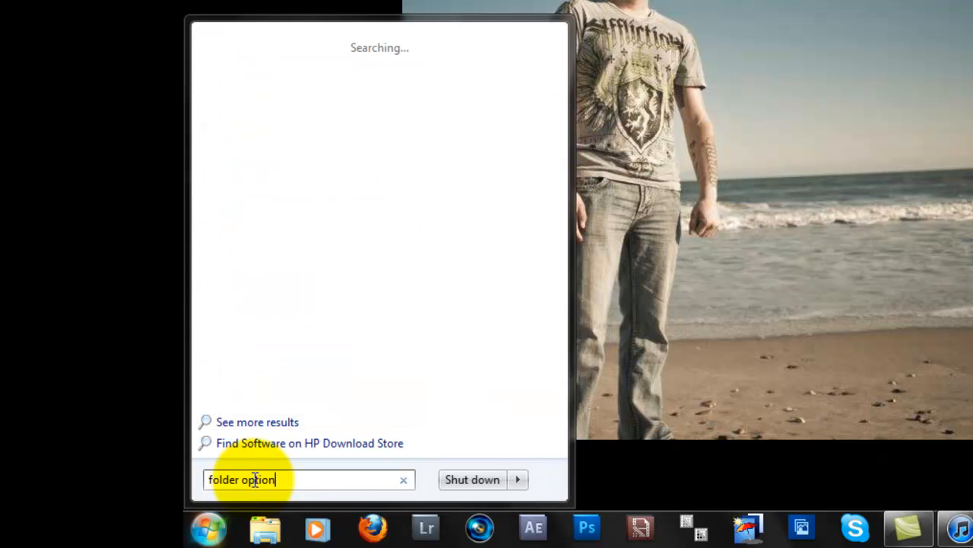
click(257, 423)
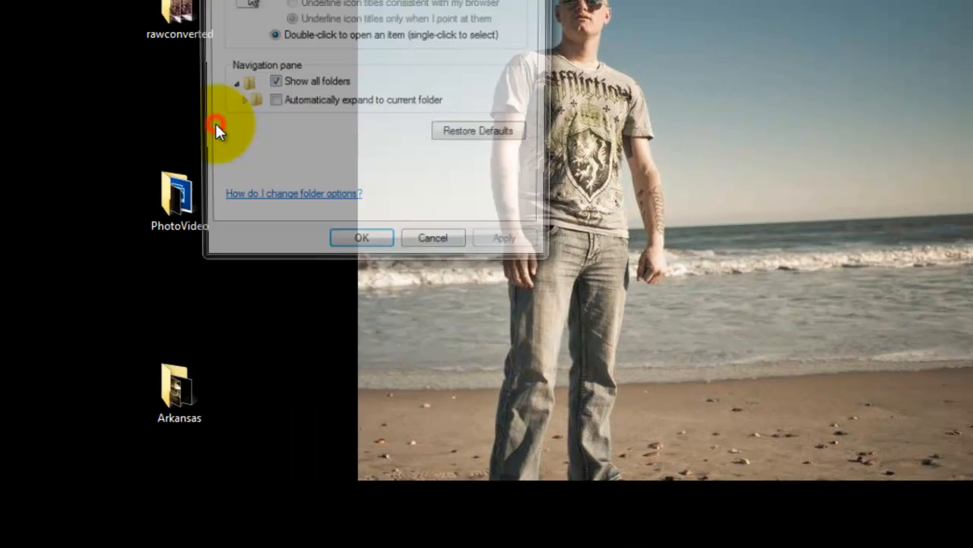
click(122, 73)
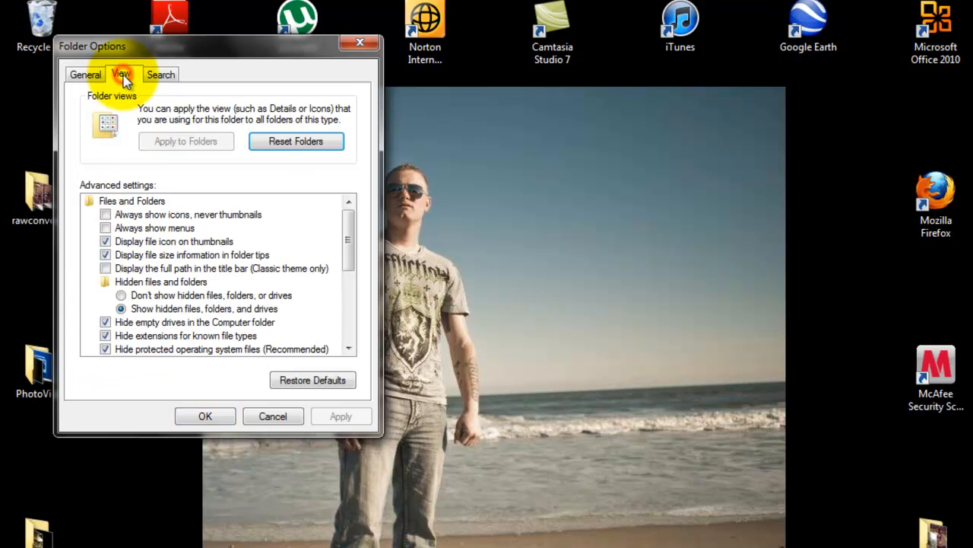
mouse_move(145, 312)
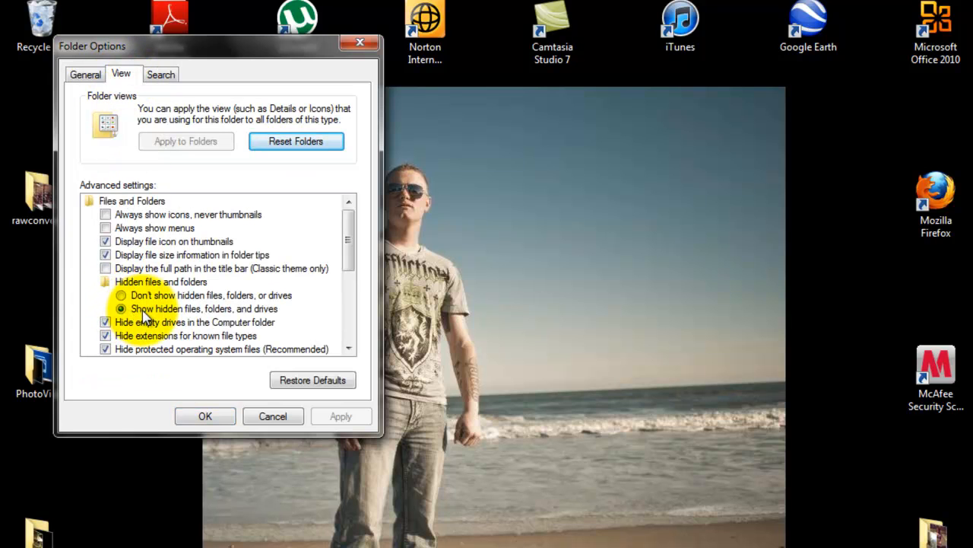
mouse_move(287, 318)
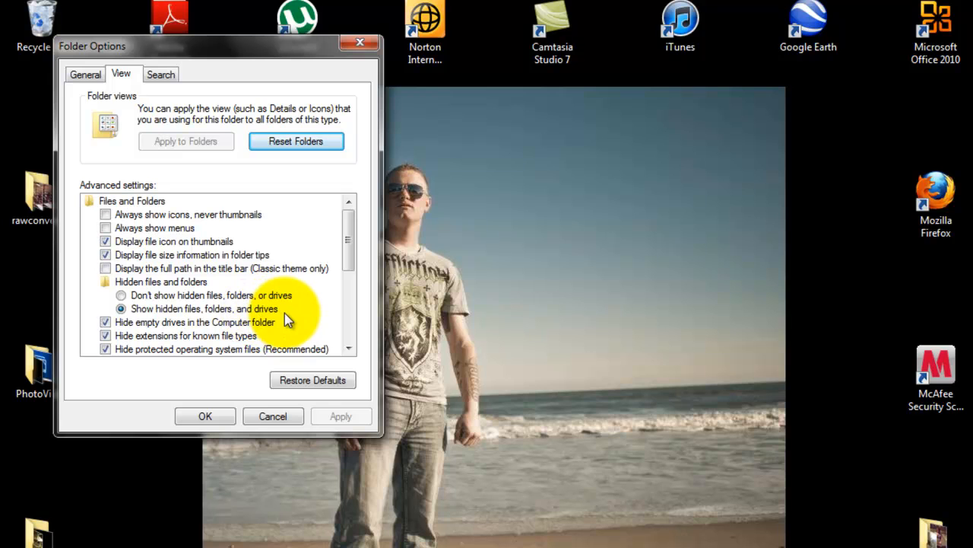
mouse_move(281, 333)
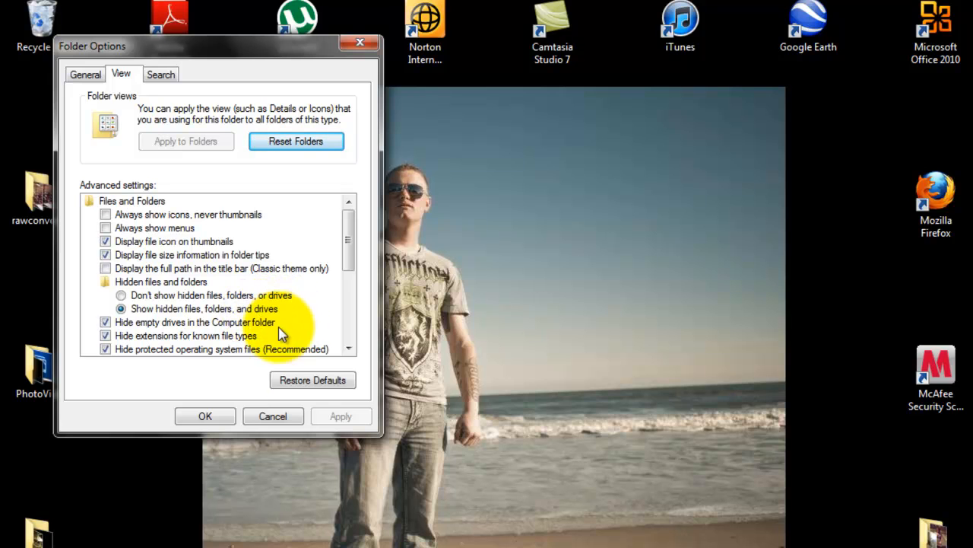
mouse_move(359, 43)
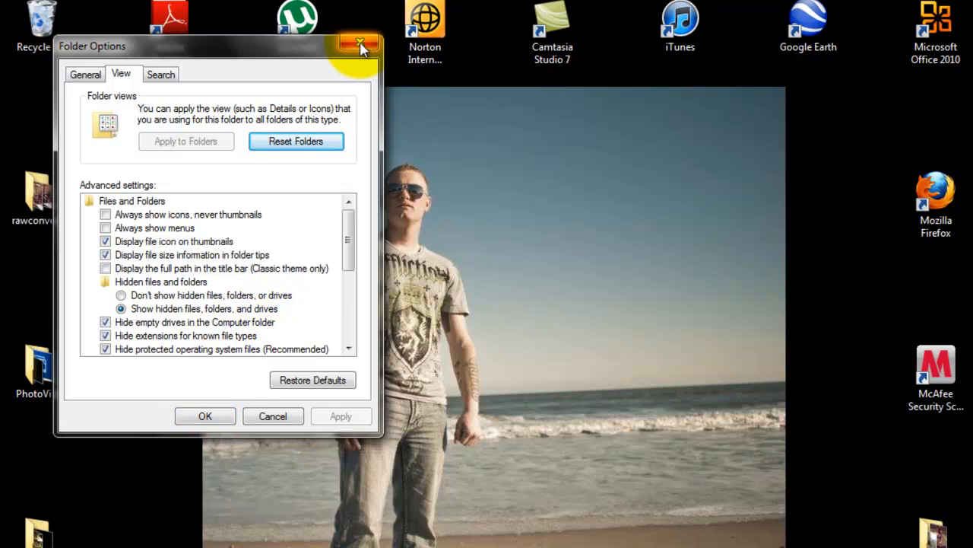
mouse_move(204, 417)
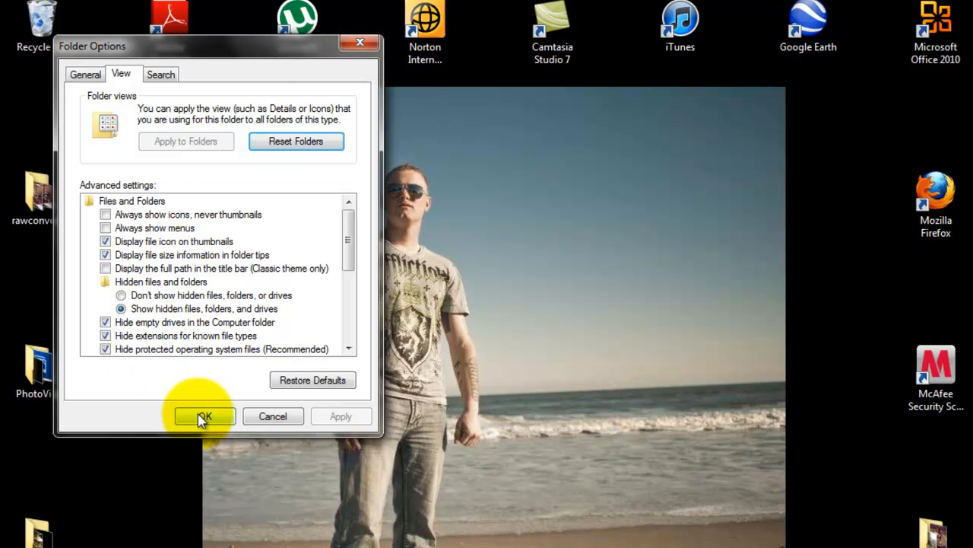
Confirm hidden files visible and create a new Music folder on the desktop.
click(204, 417)
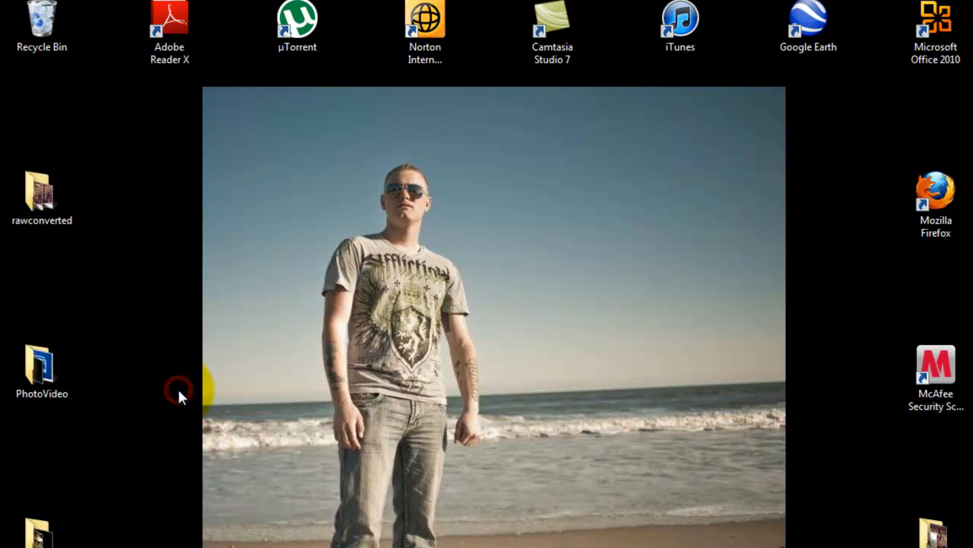
right_click(616, 225)
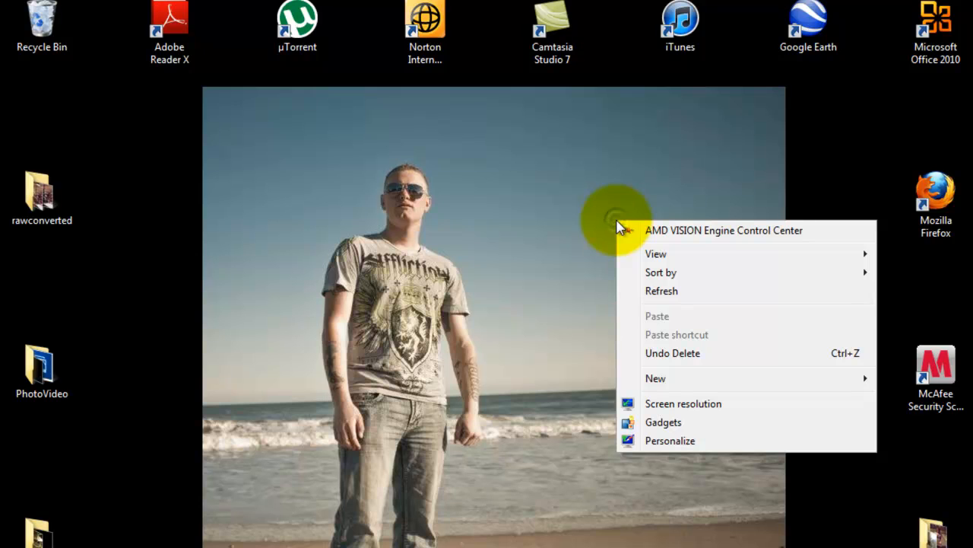
click(656, 377)
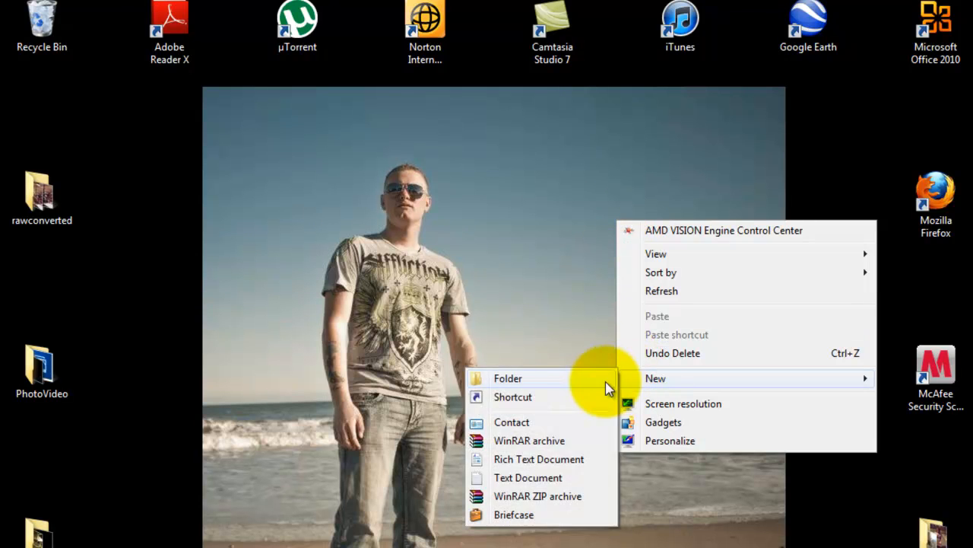
click(508, 377)
text(Music)
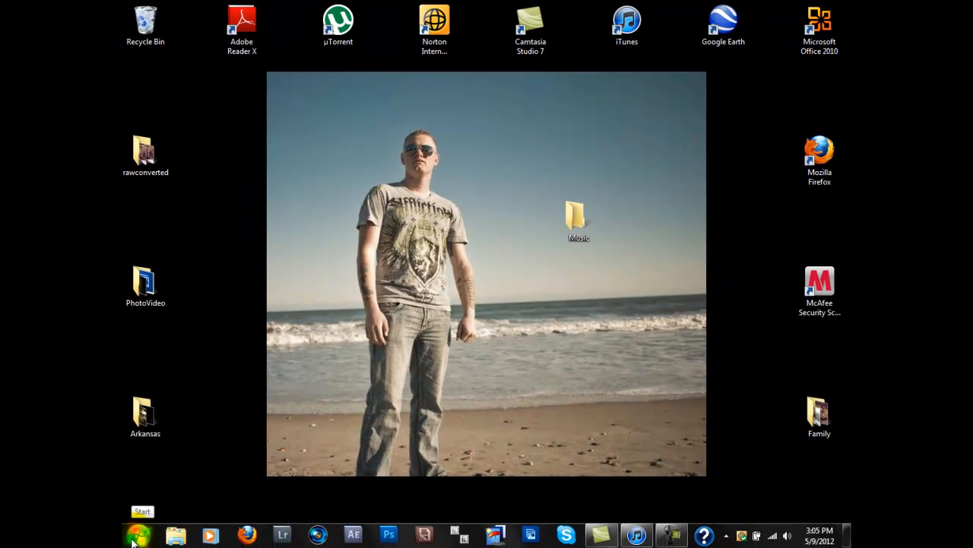
Browse Computer to the iPod drive and enter its iPod_Control folder.
click(137, 535)
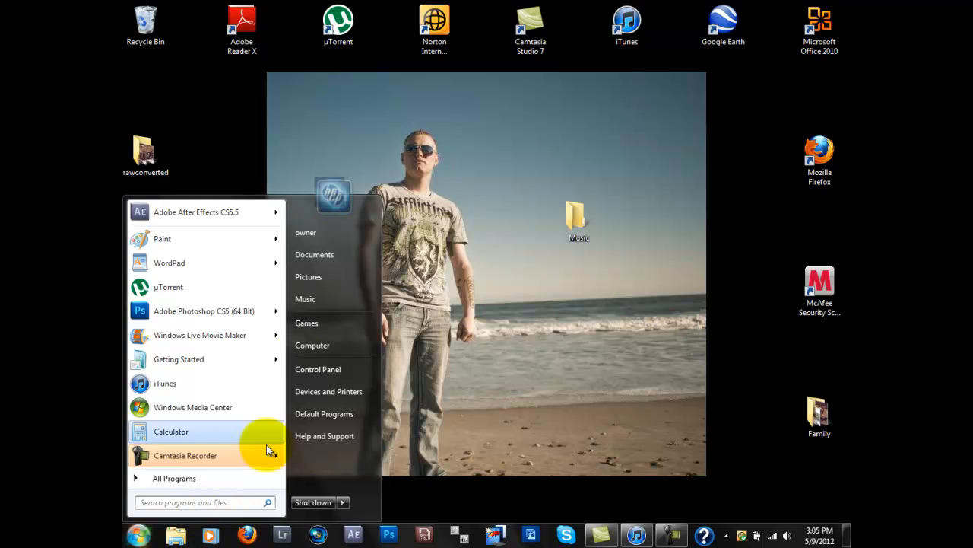
click(312, 344)
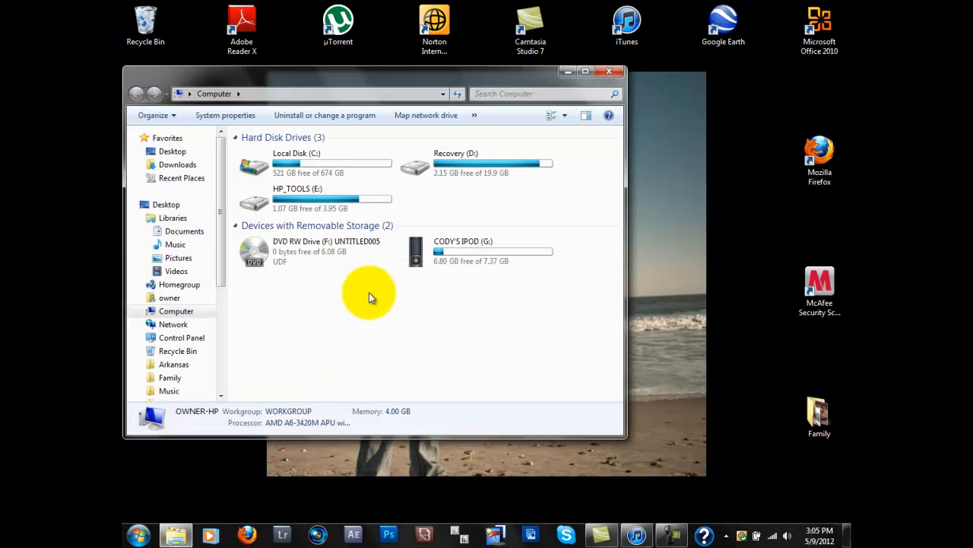
mouse_move(444, 262)
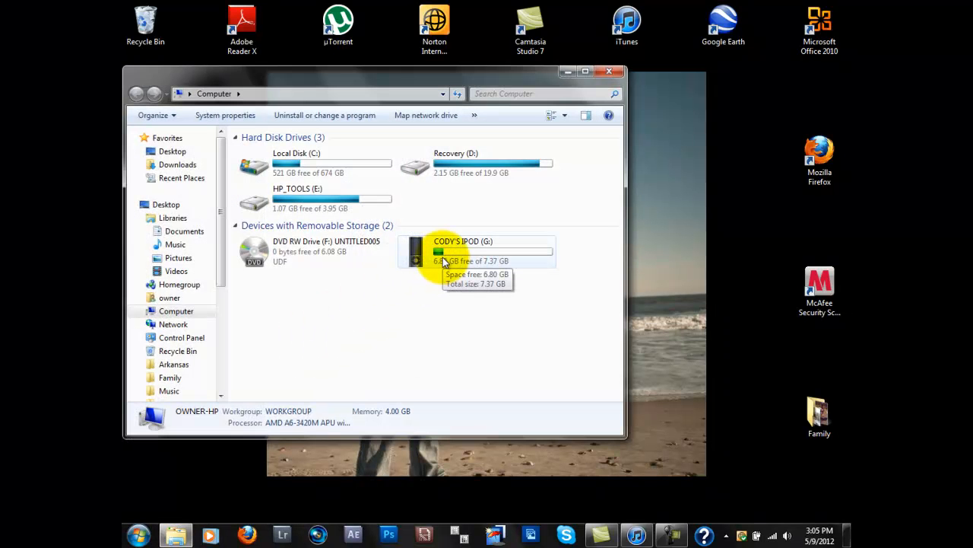
double_click(472, 251)
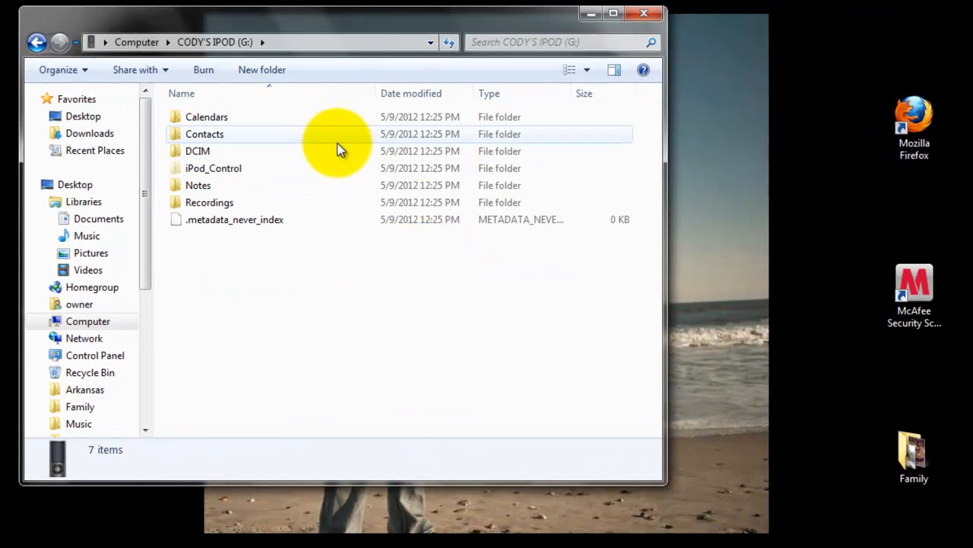
mouse_move(318, 119)
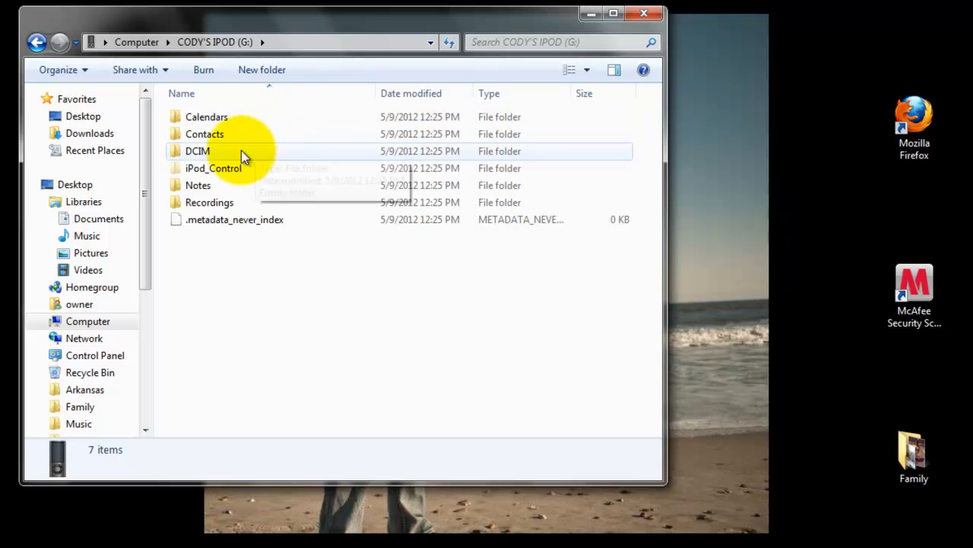
mouse_move(251, 167)
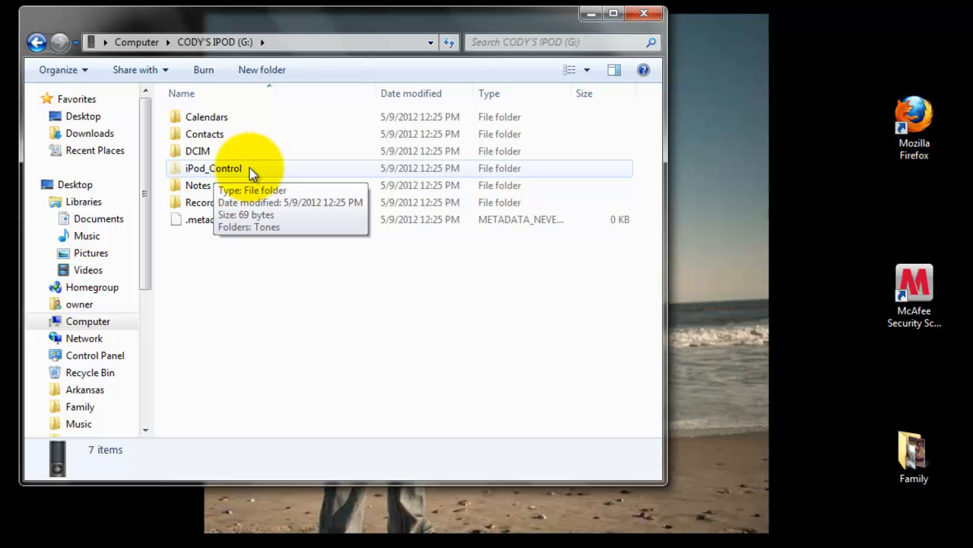
mouse_move(225, 173)
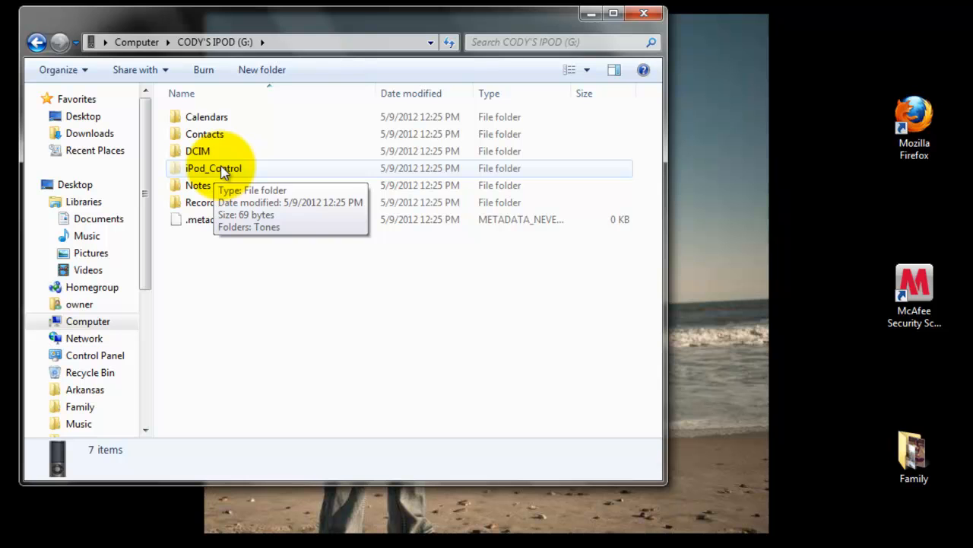
double_click(213, 168)
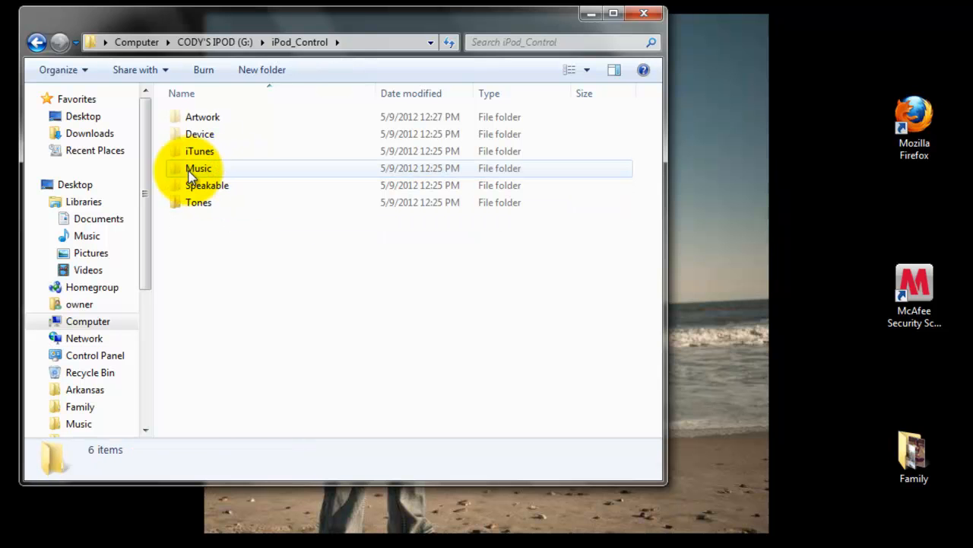
Enter iPod_Control's Music folder, view the MP3s inside F00, and go back to the folder list.
double_click(198, 167)
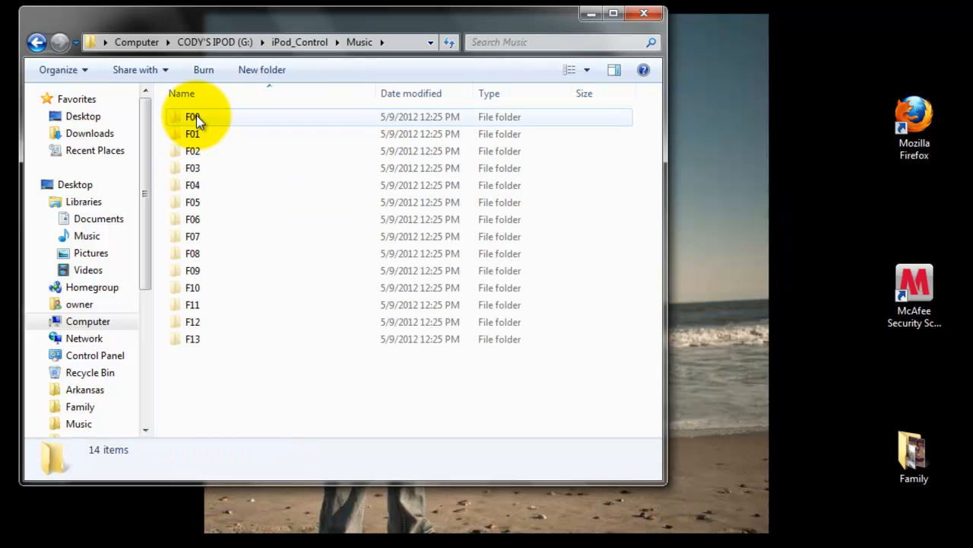
click(192, 321)
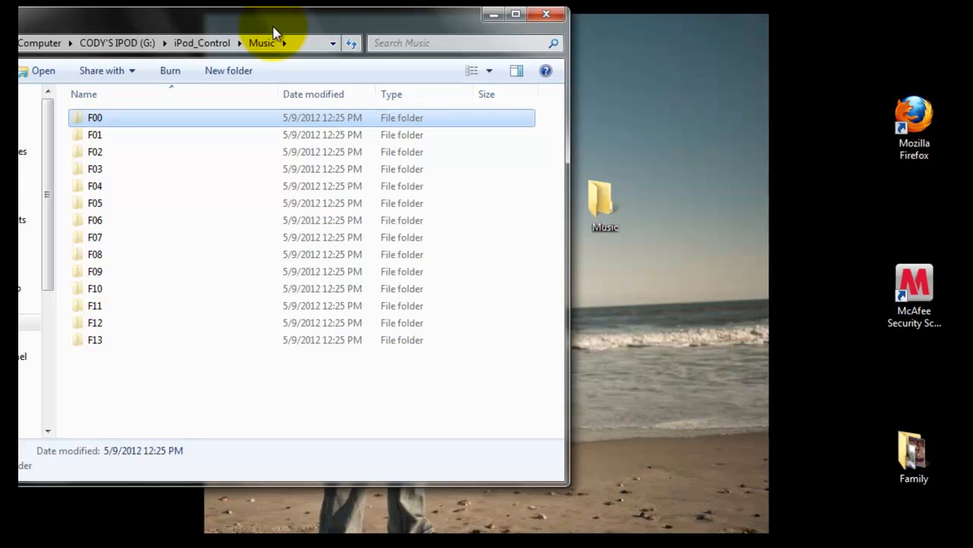
mouse_move(103, 119)
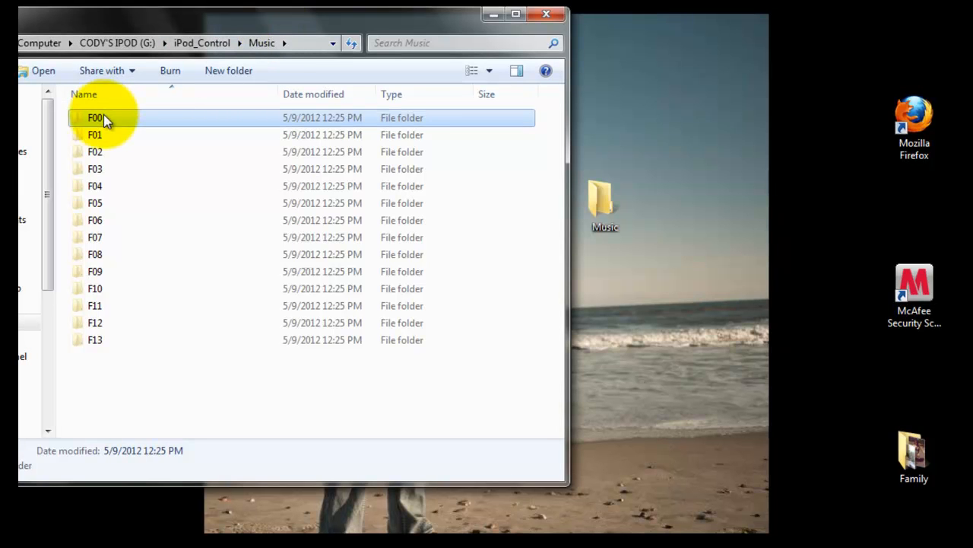
double_click(95, 117)
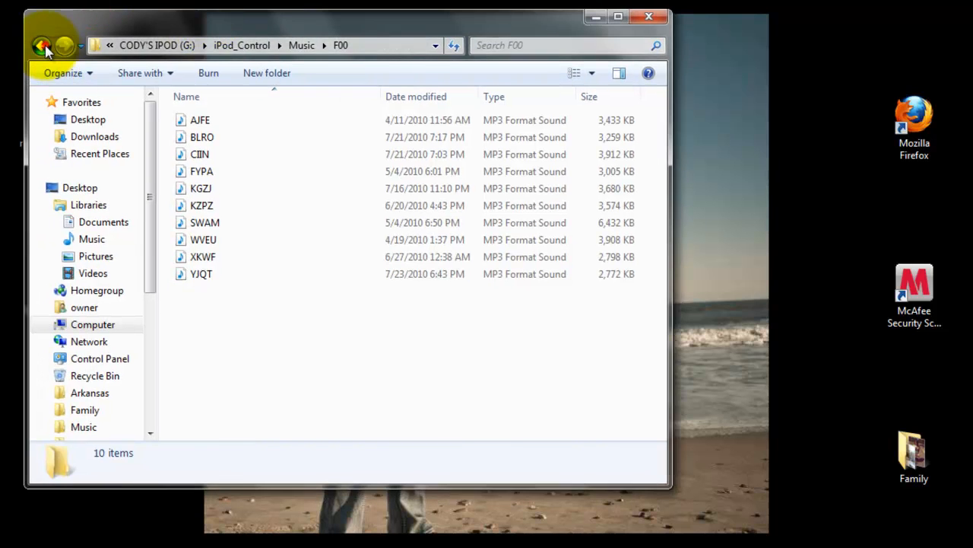
click(43, 46)
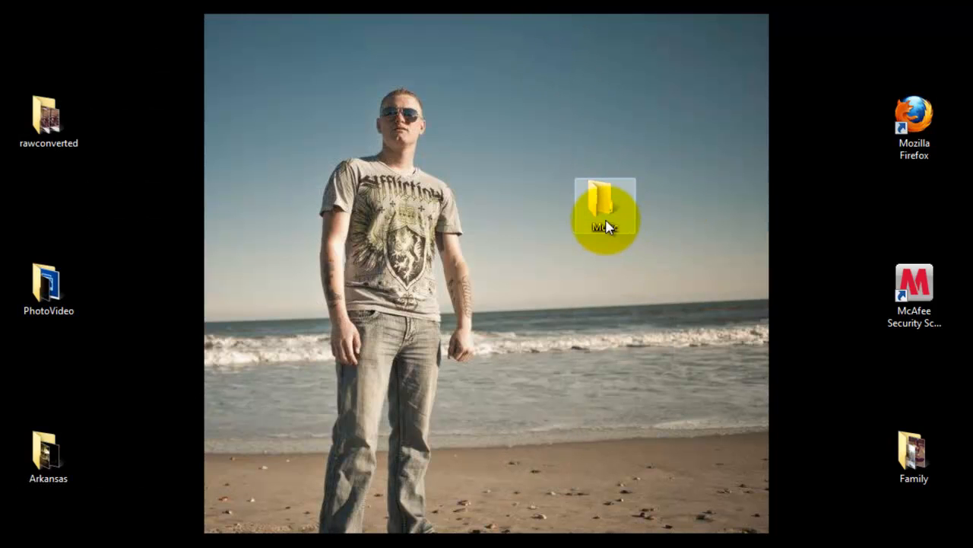
In the desktop Music folder's Properties, clear the Hidden attribute for all selected song folders.
double_click(605, 205)
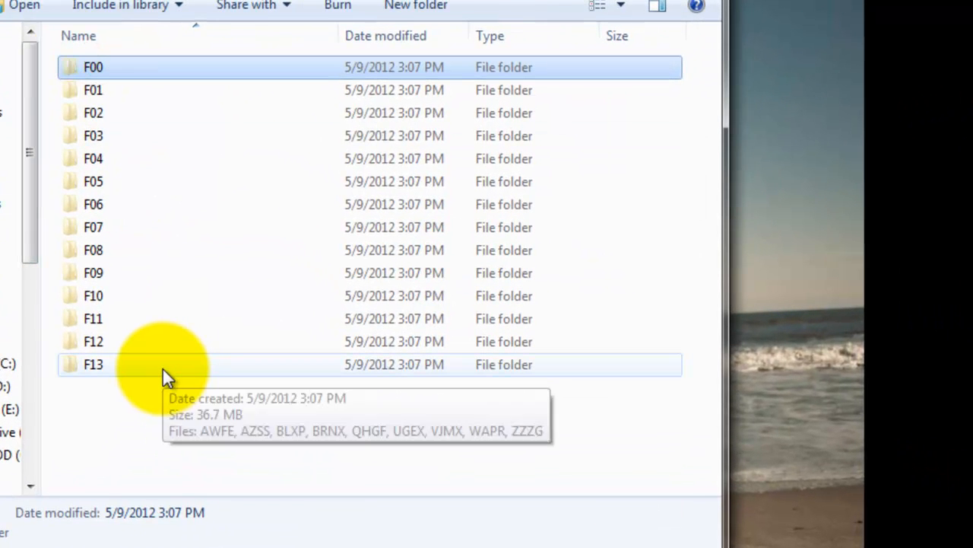
right_click(168, 372)
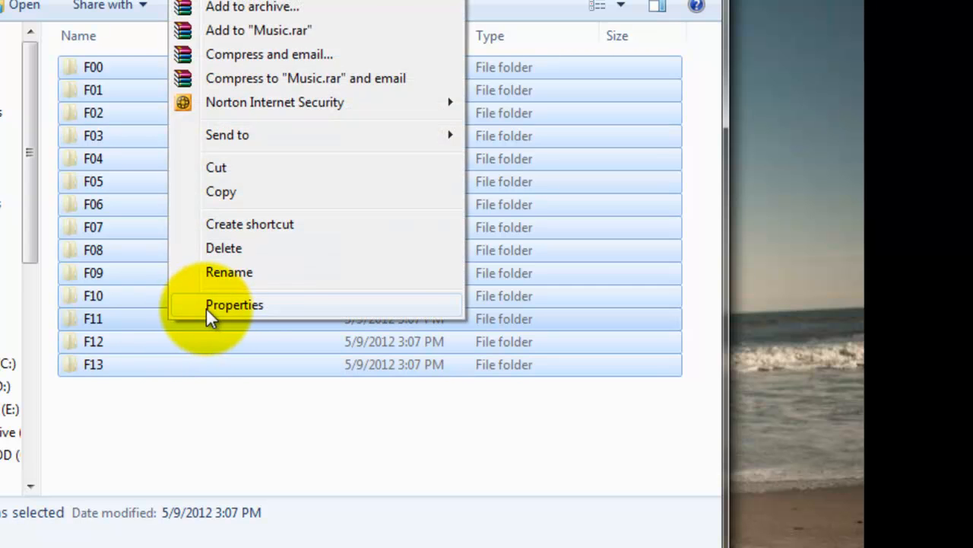
click(234, 304)
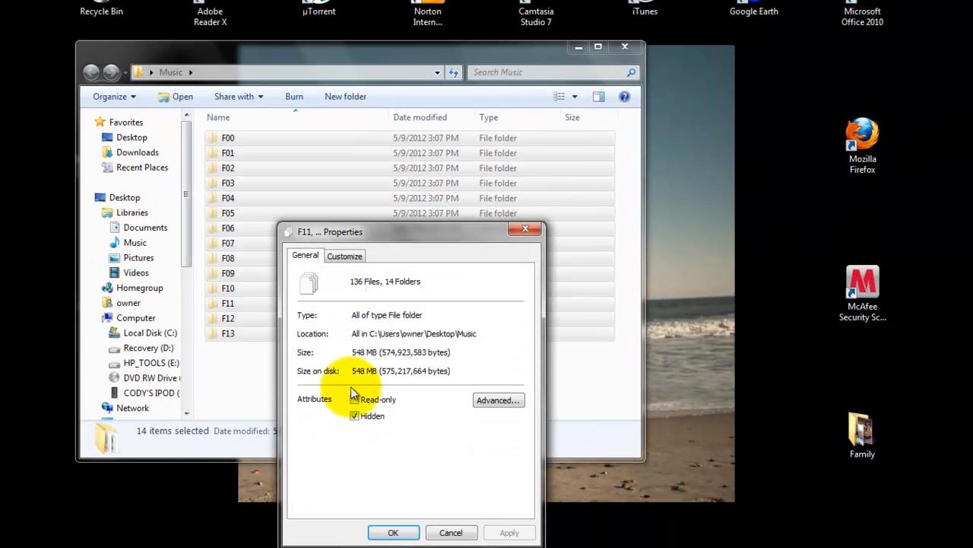
click(354, 415)
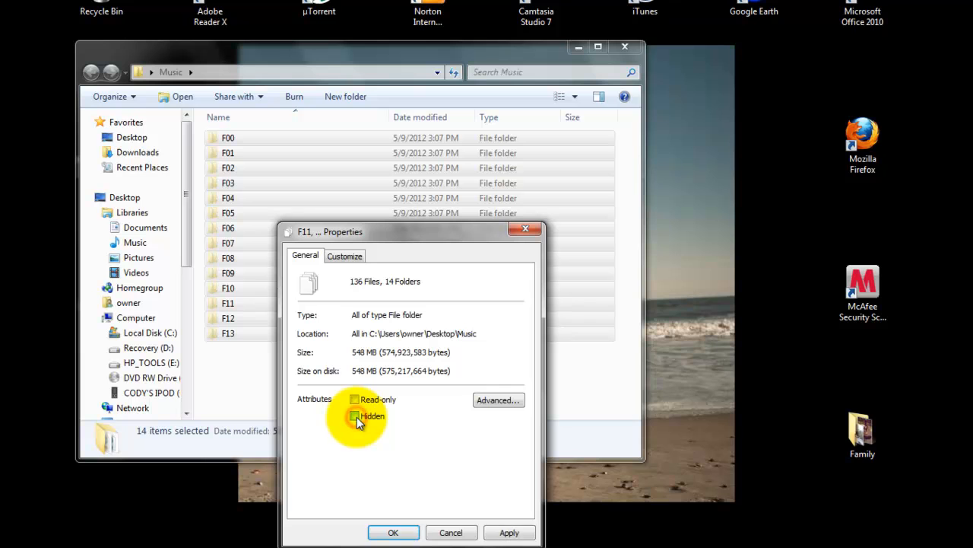
Apply the unhide to all subfolders and files and confirm the Properties dialog.
click(508, 532)
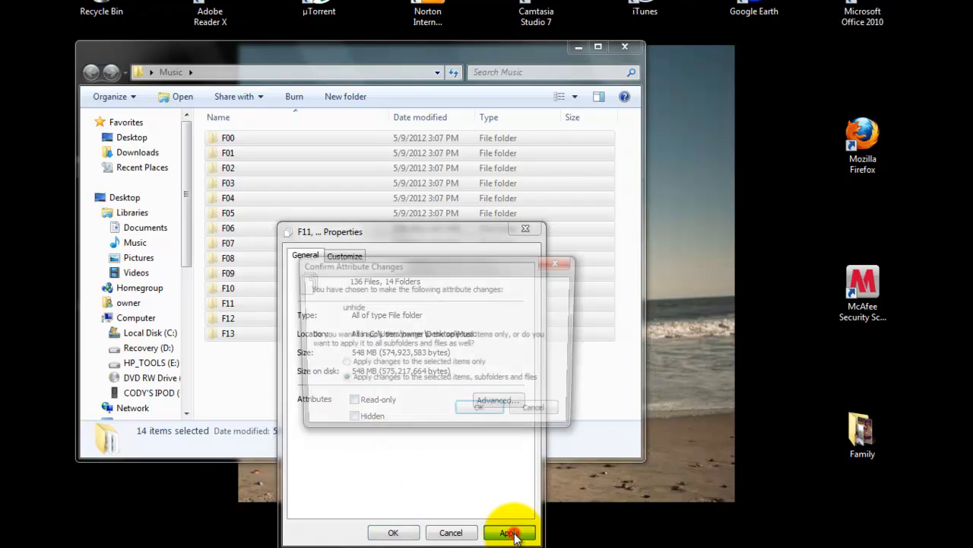
click(508, 532)
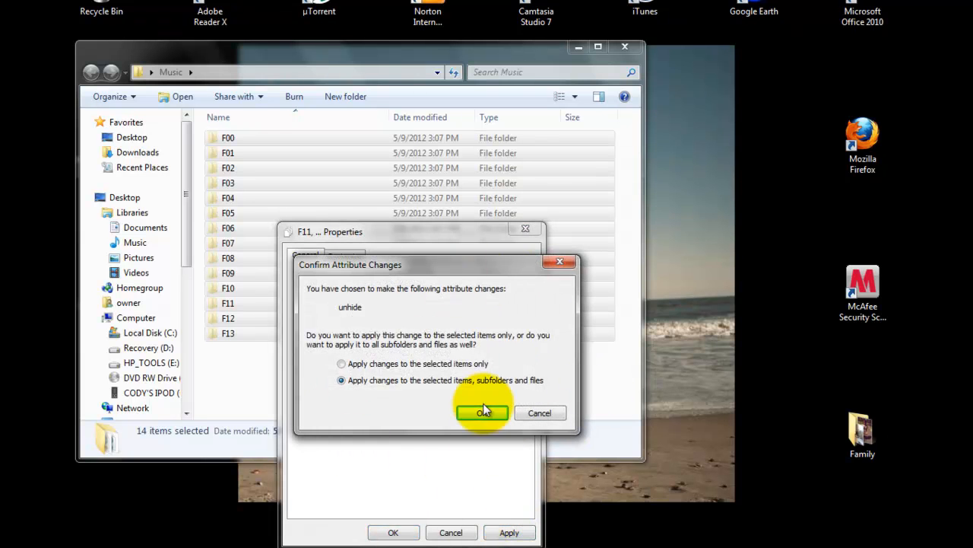
click(484, 412)
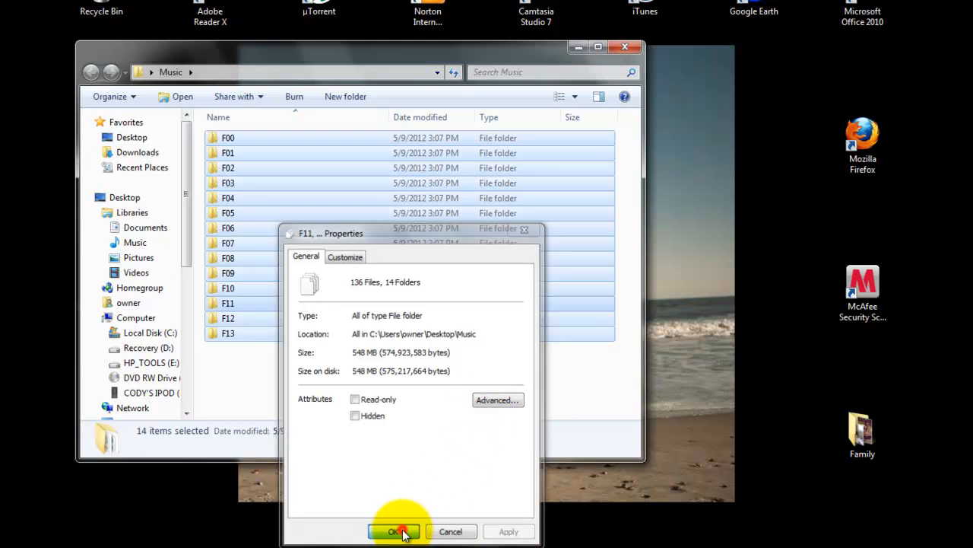
click(392, 531)
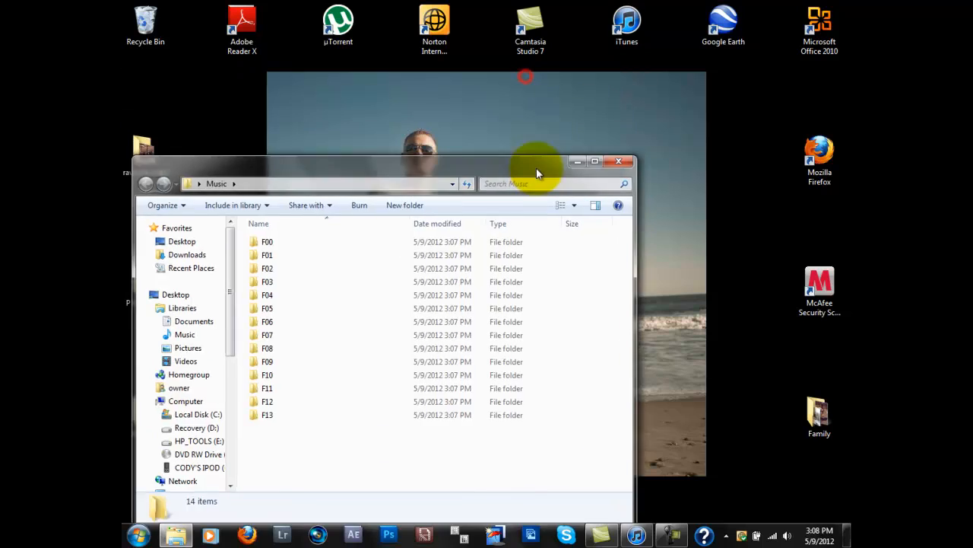
Close the Music folder, reopen it to see the fourteen song folders, and close it again.
click(635, 534)
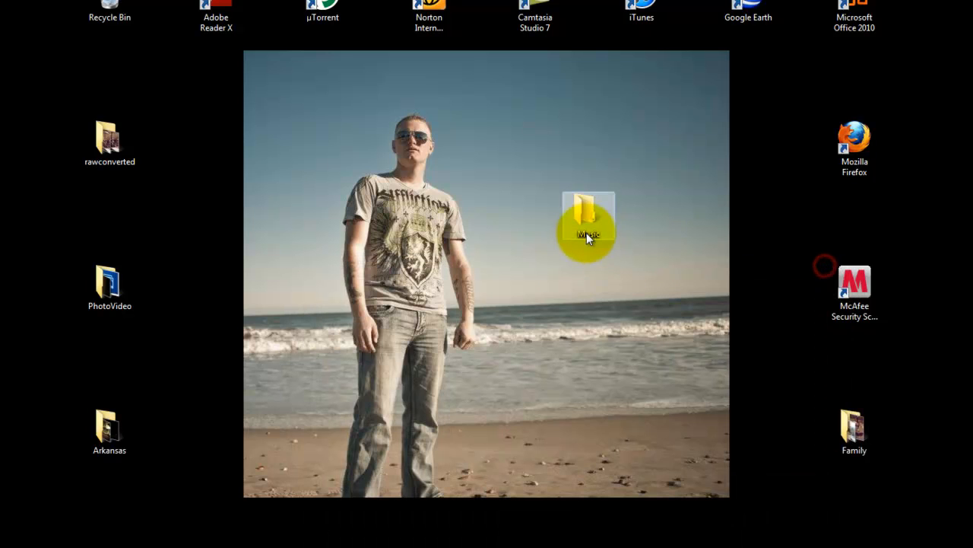
double_click(587, 221)
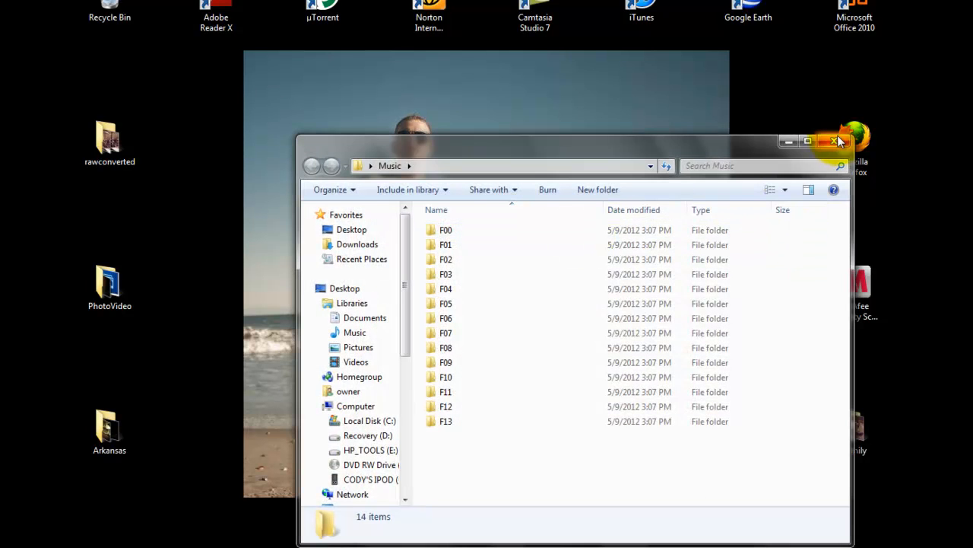
click(835, 141)
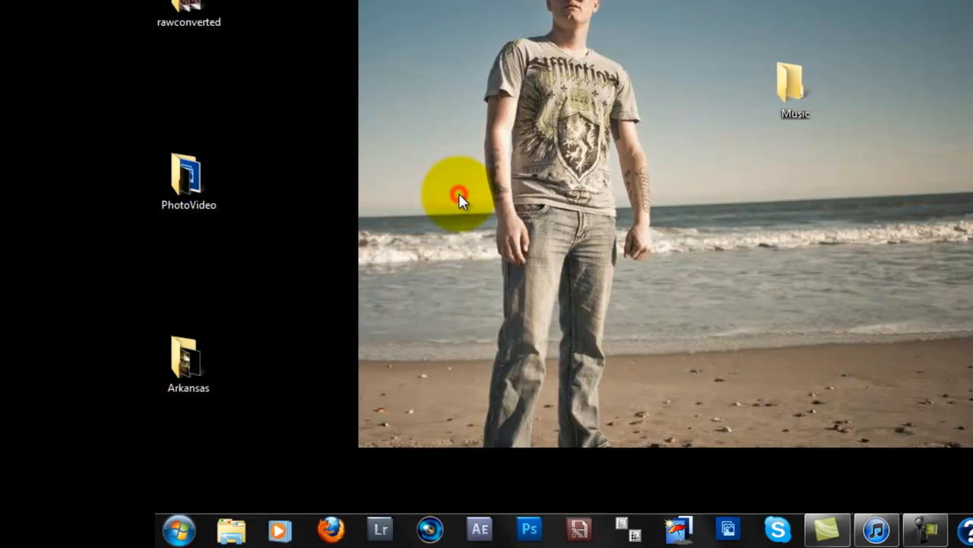
Navigate Music library > iTunes > iTunes Media into the empty Automatically Add to iTunes folder.
double_click(794, 87)
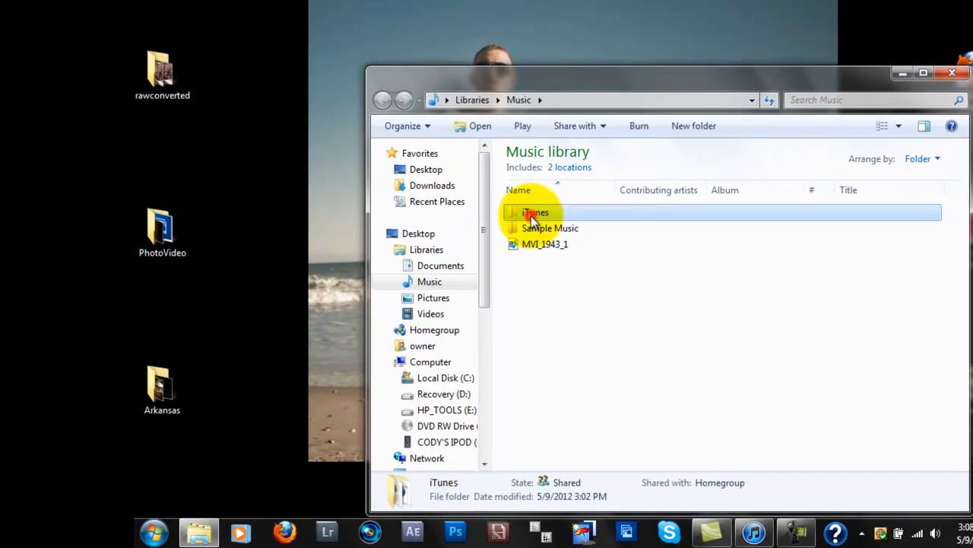
double_click(535, 213)
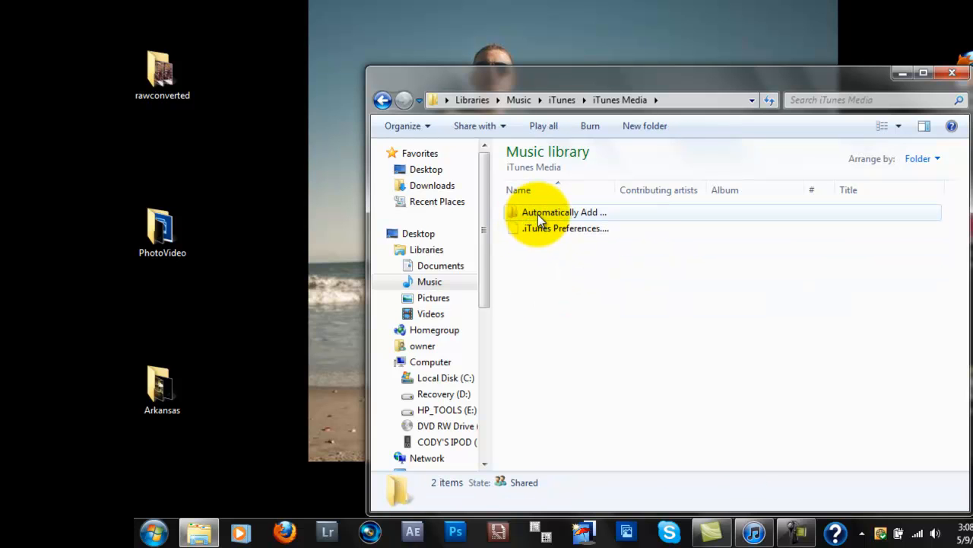
mouse_move(563, 213)
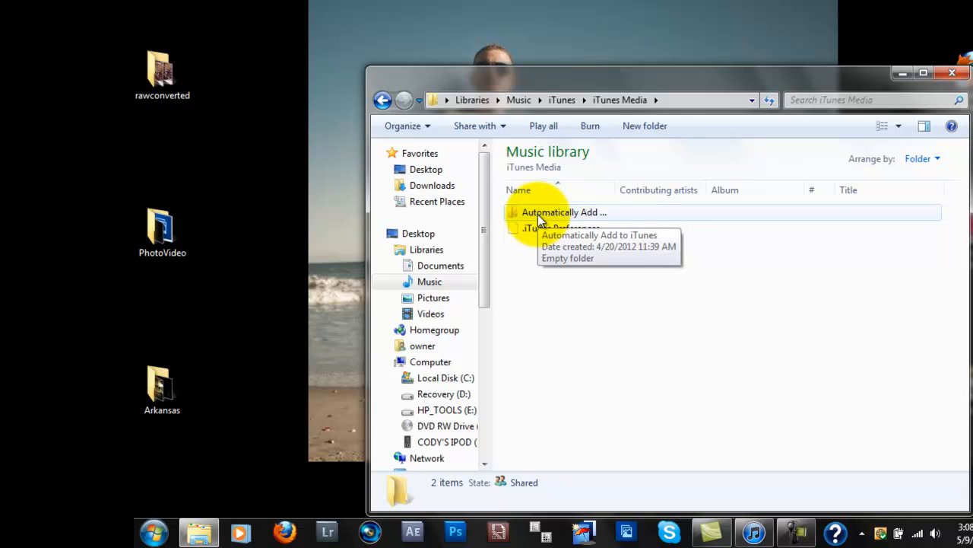
mouse_move(523, 266)
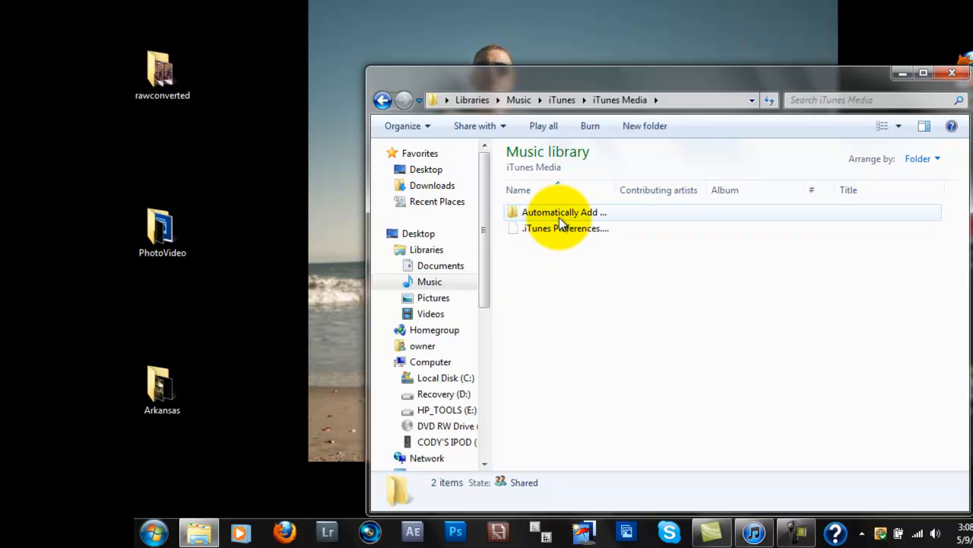
double_click(561, 212)
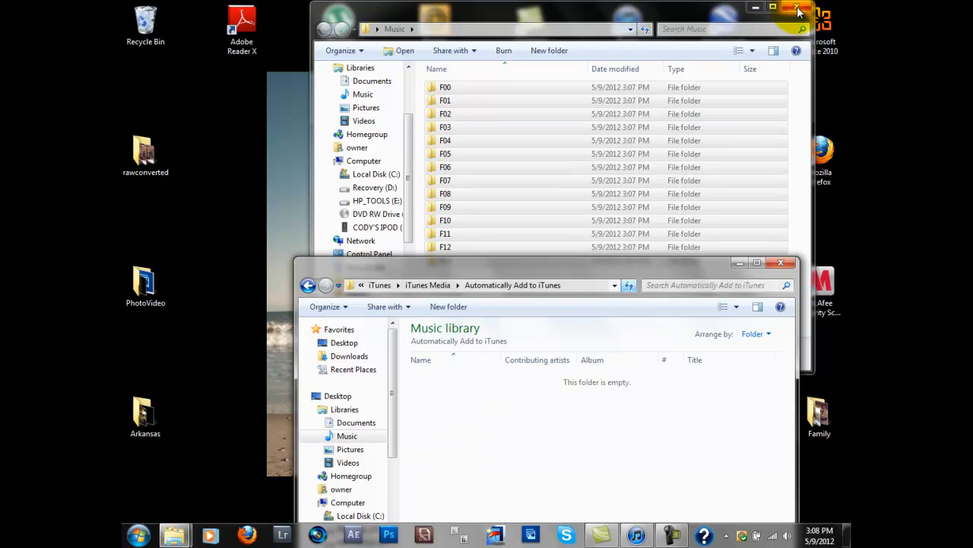
Drag the song folders F00–F13 into Automatically Add to iTunes and close the folder windows.
click(797, 8)
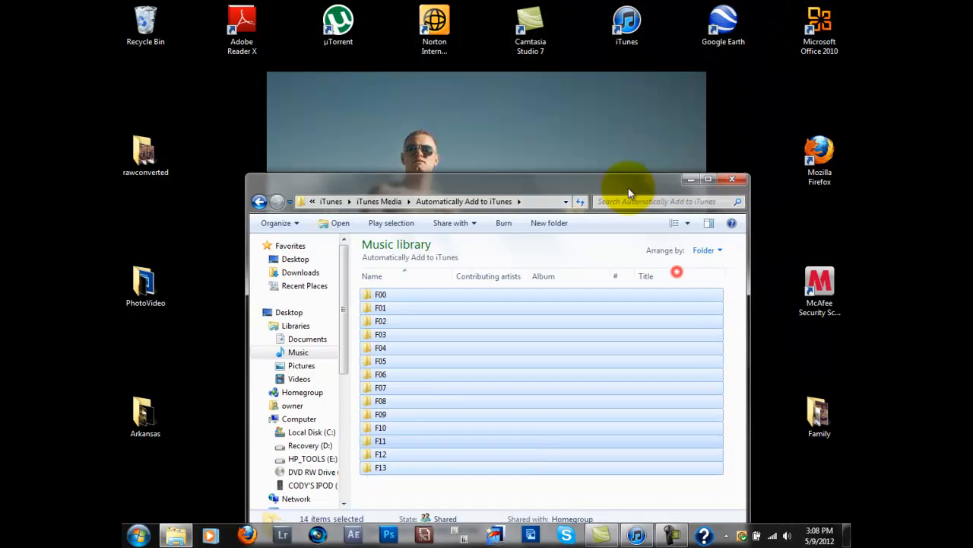
drag(494, 179, 494, 137)
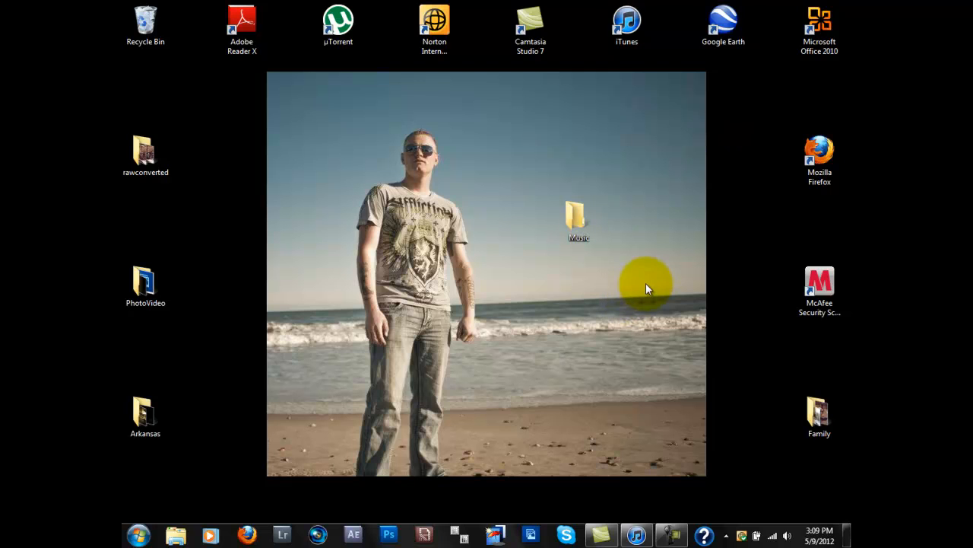
mouse_move(638, 536)
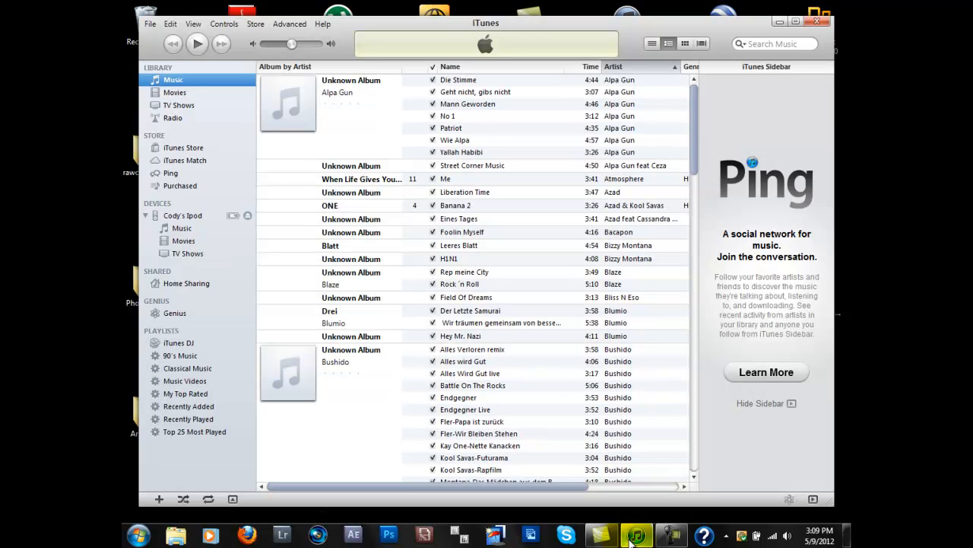
Scroll through the iTunes Music library to verify the 136 imported iPod songs.
click(175, 93)
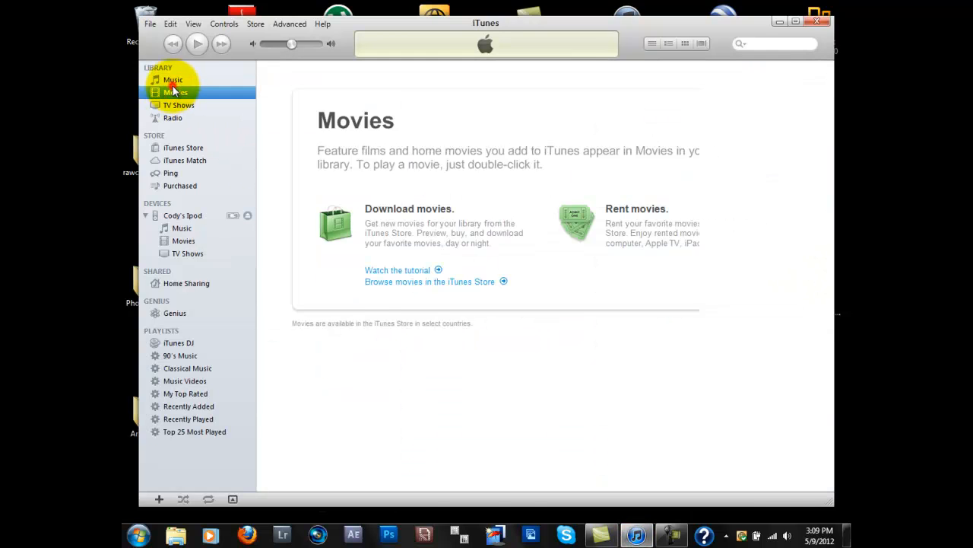
click(174, 79)
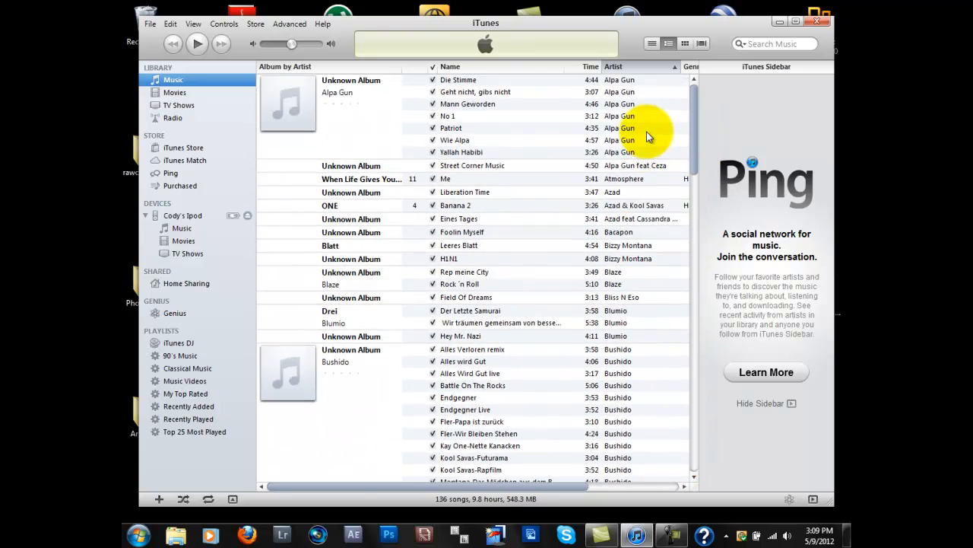
scroll(down, 3)
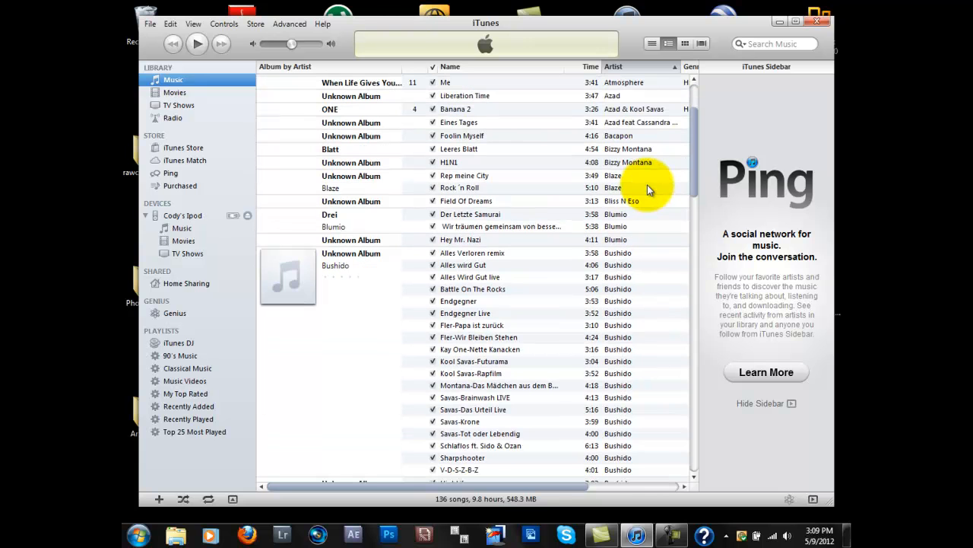
scroll(down, 3)
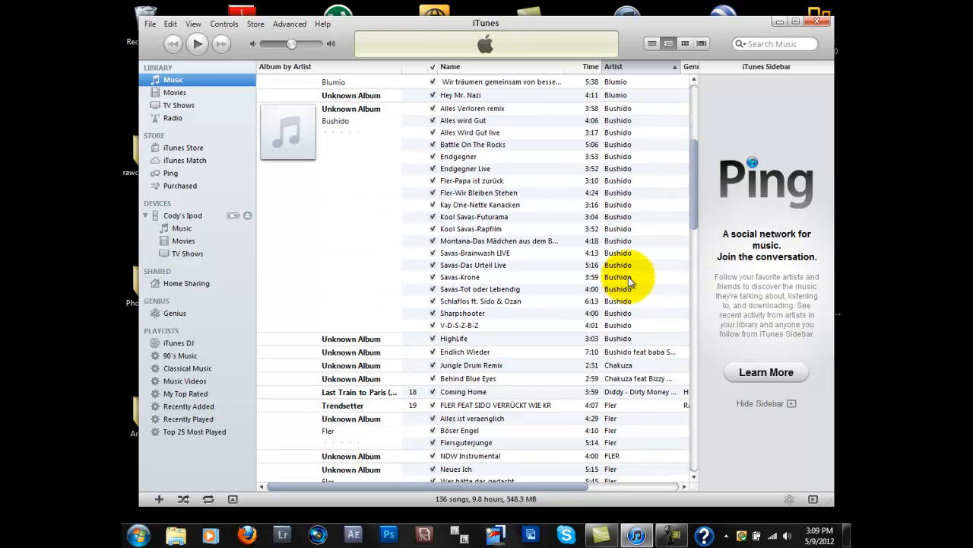
scroll(down, 3)
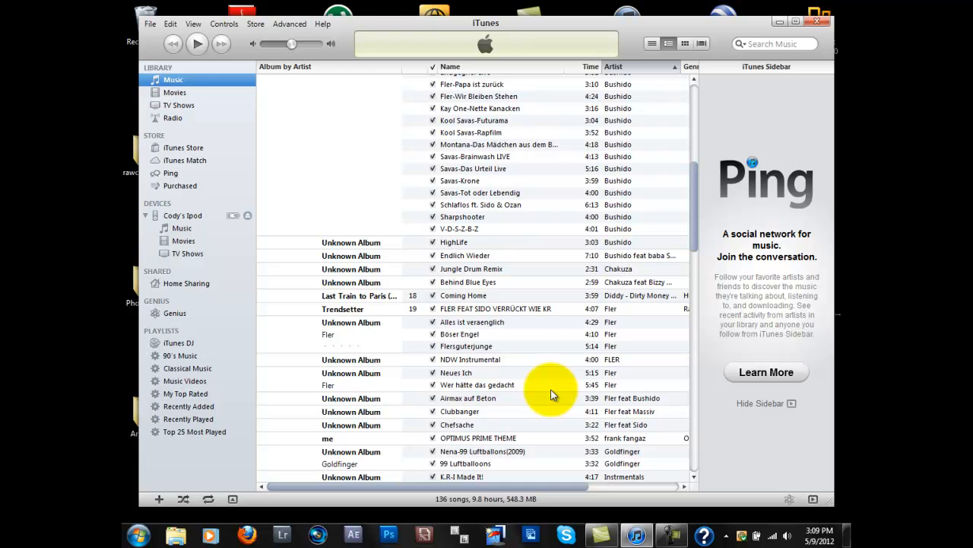
scroll(down, 3)
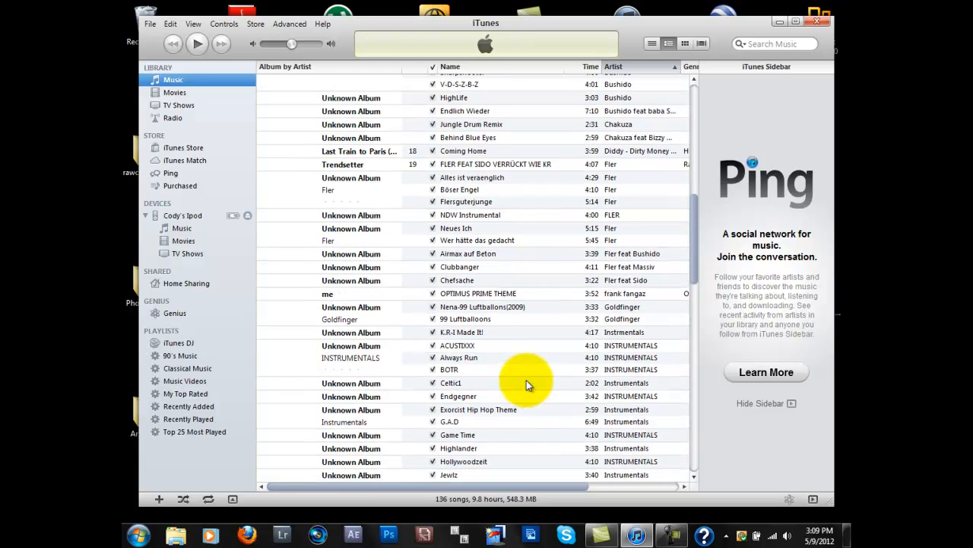
scroll(down, 3)
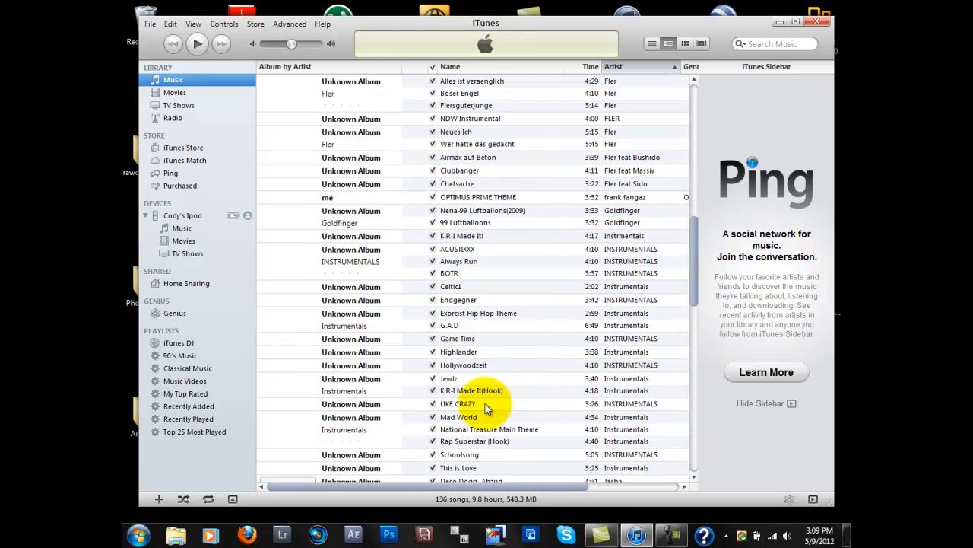
mouse_move(459, 396)
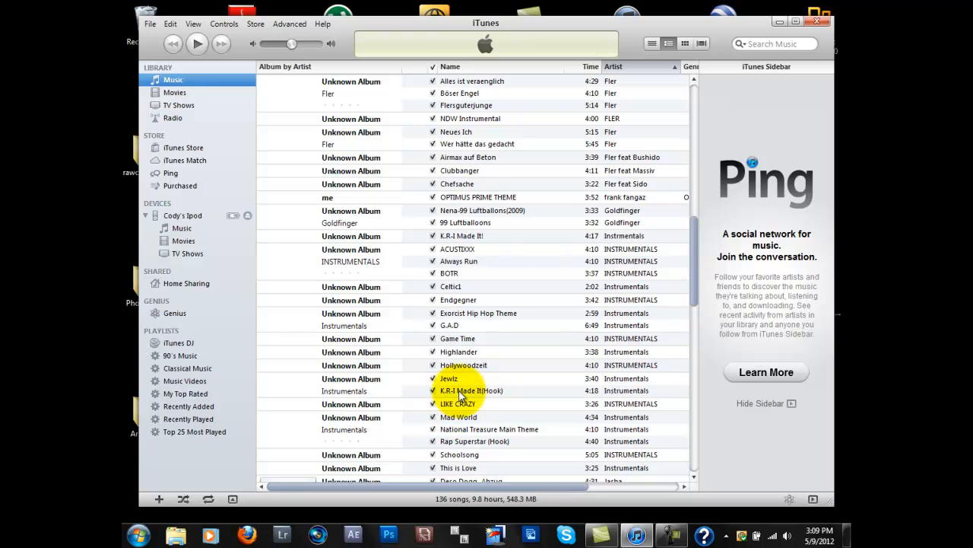
scroll(down, 3)
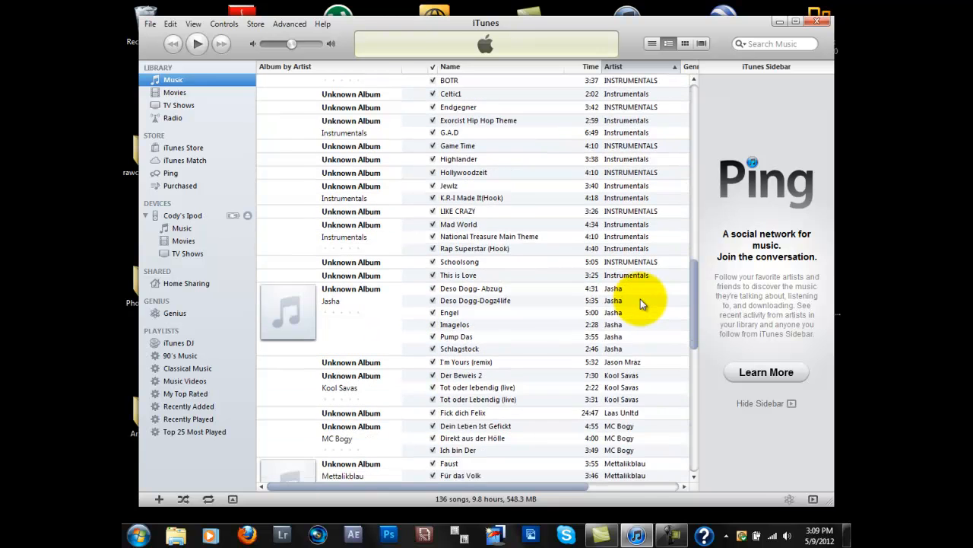
scroll(down, 3)
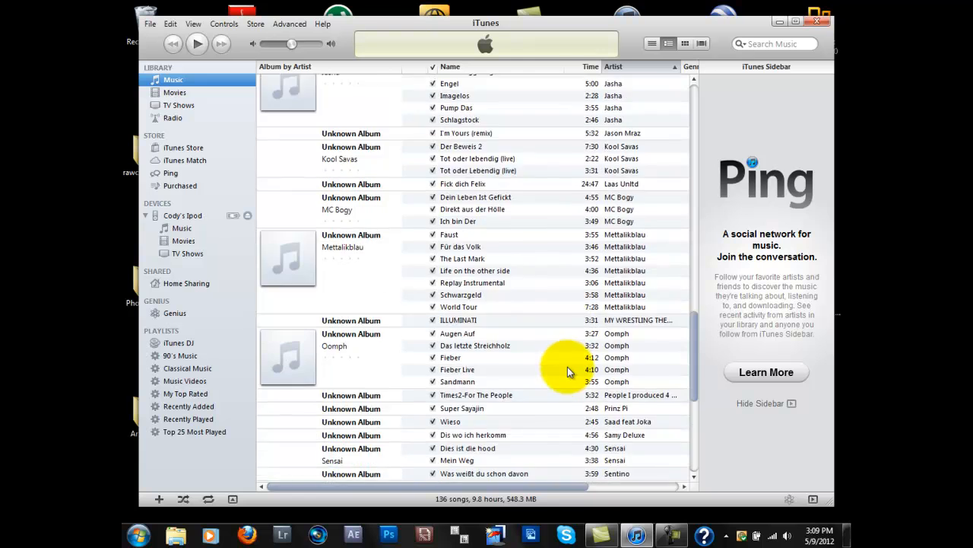
scroll(down, 3)
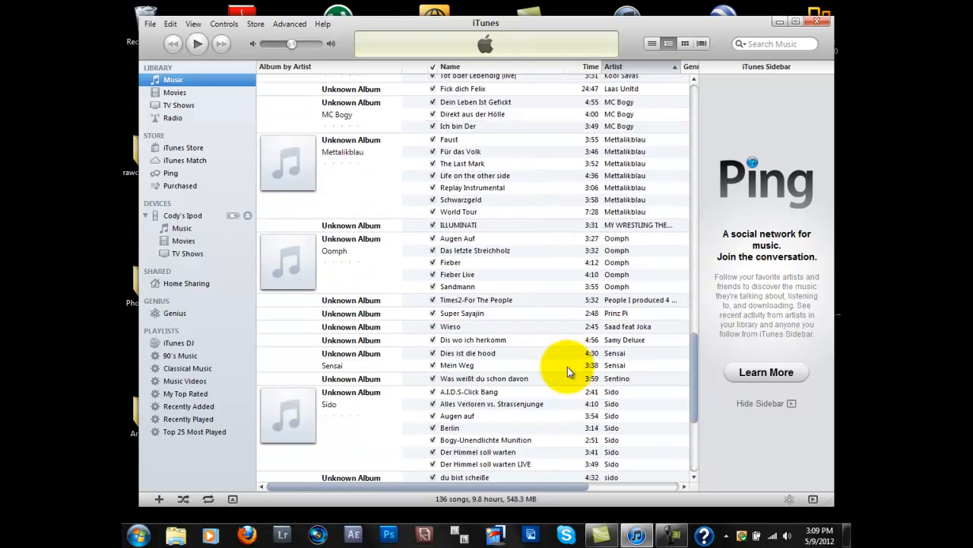
scroll(down, 3)
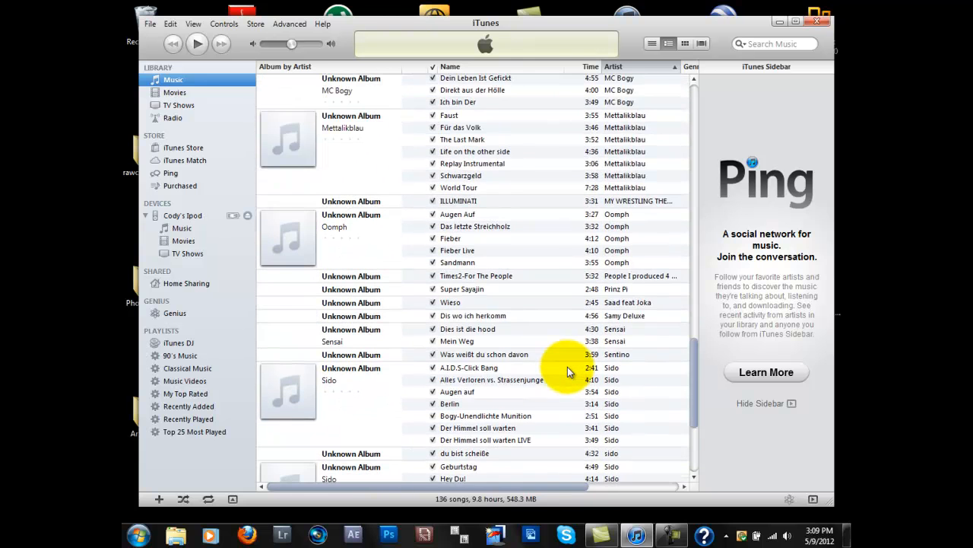
mouse_move(479, 293)
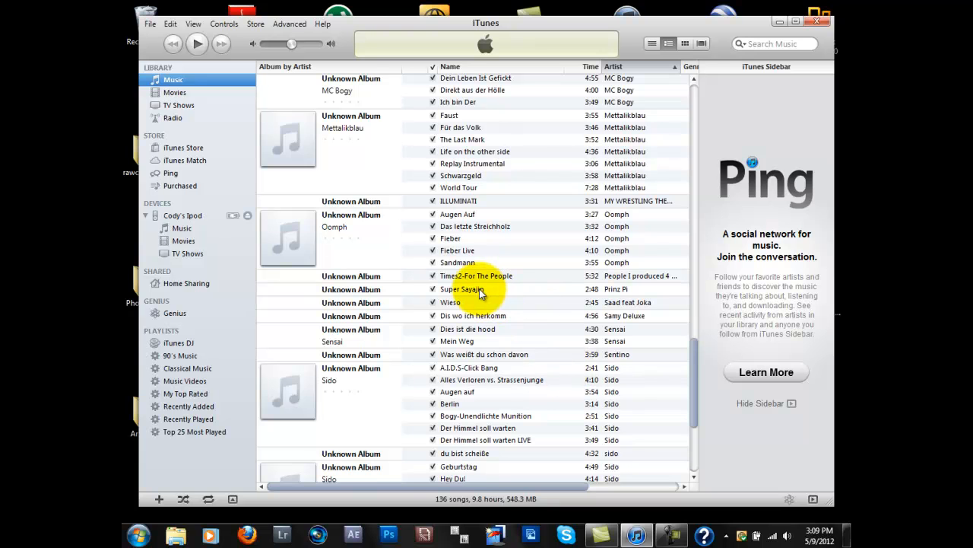
scroll(up, 3)
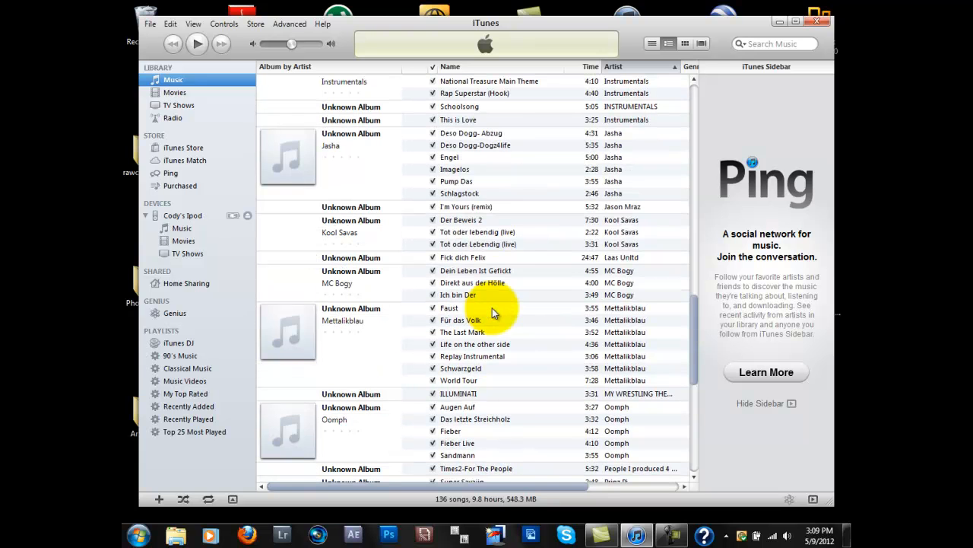
mouse_move(468, 182)
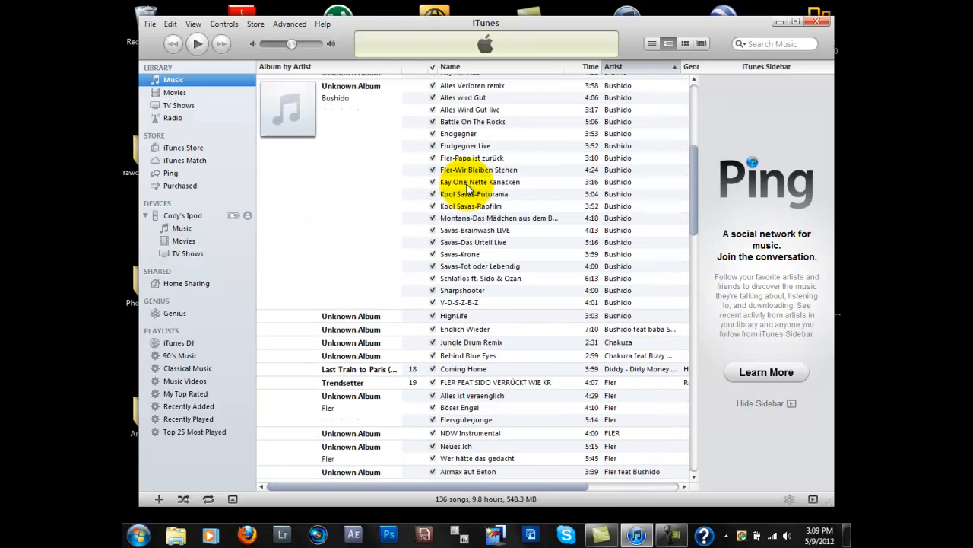
scroll(up, 3)
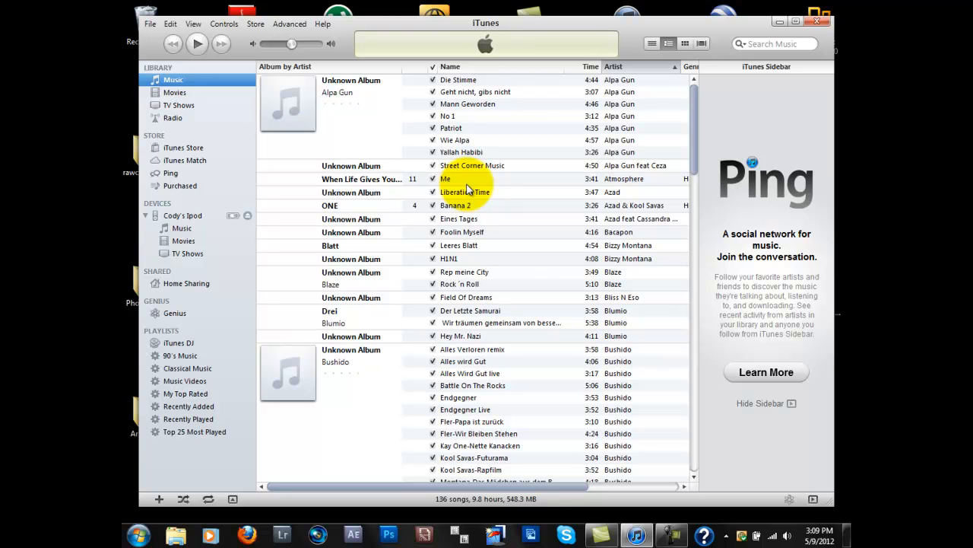
mouse_move(495, 170)
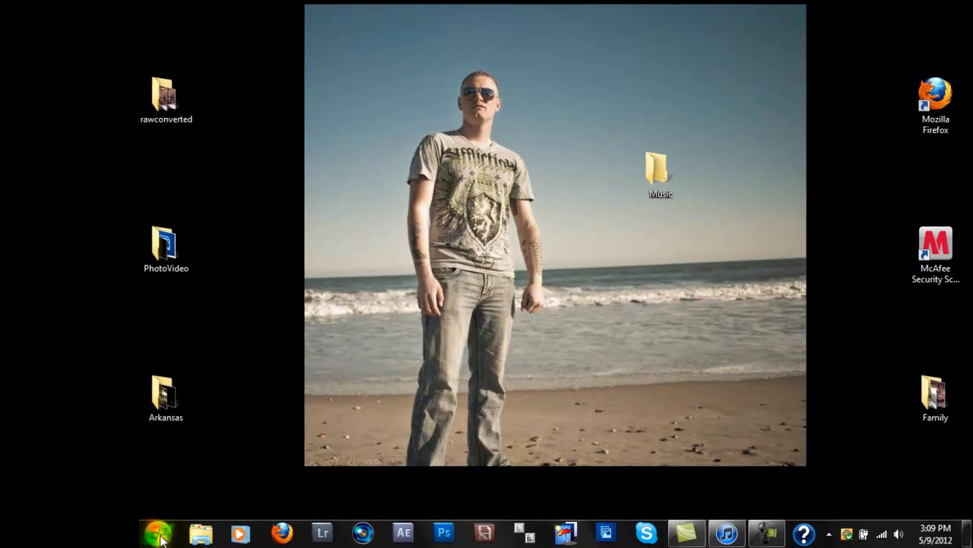
Check that Automatically Add to iTunes under iTunes Media is now empty and close it.
double_click(660, 167)
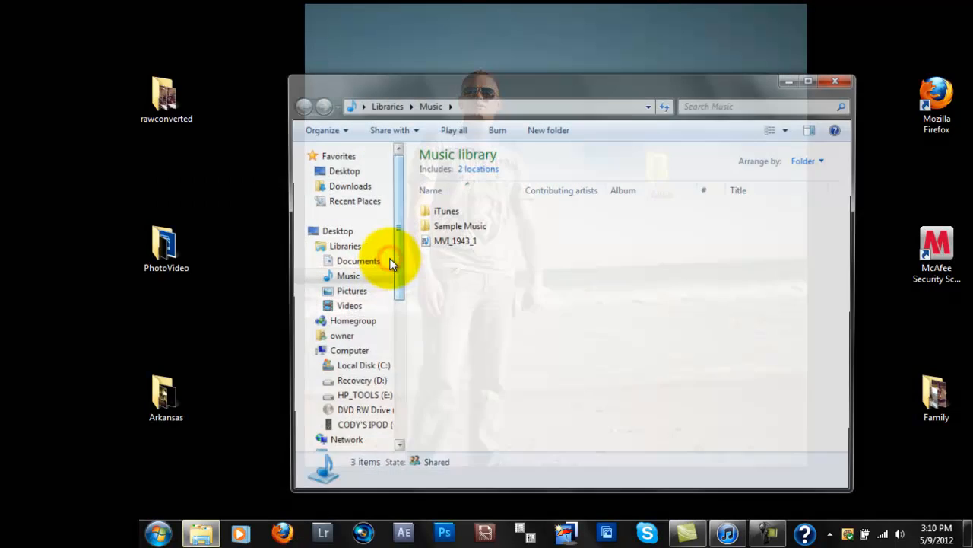
double_click(447, 209)
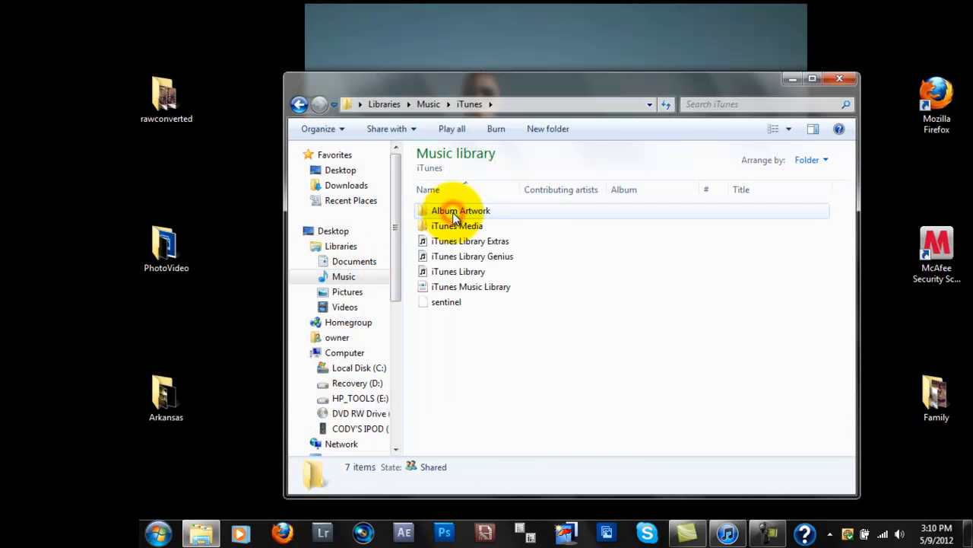
double_click(456, 226)
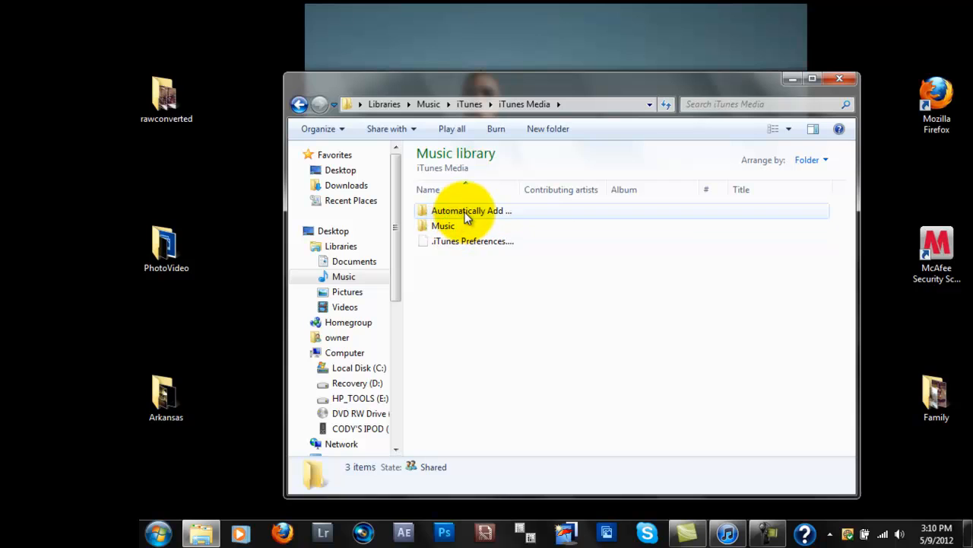
mouse_move(444, 225)
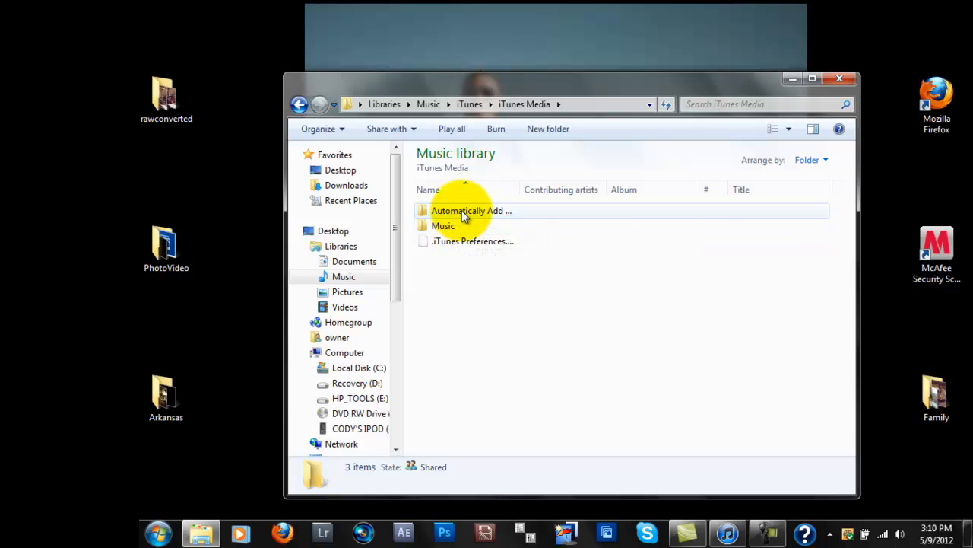
double_click(468, 210)
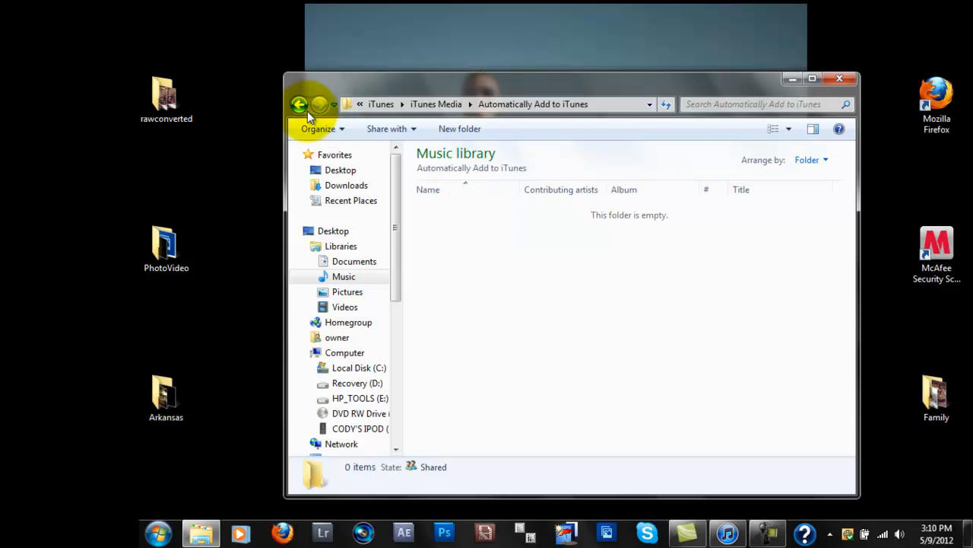
mouse_move(553, 231)
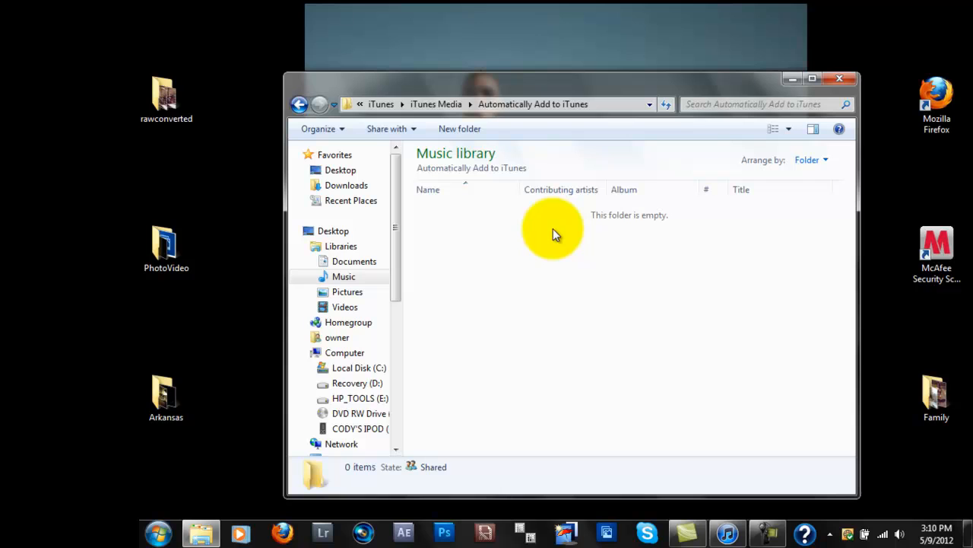
mouse_move(205, 188)
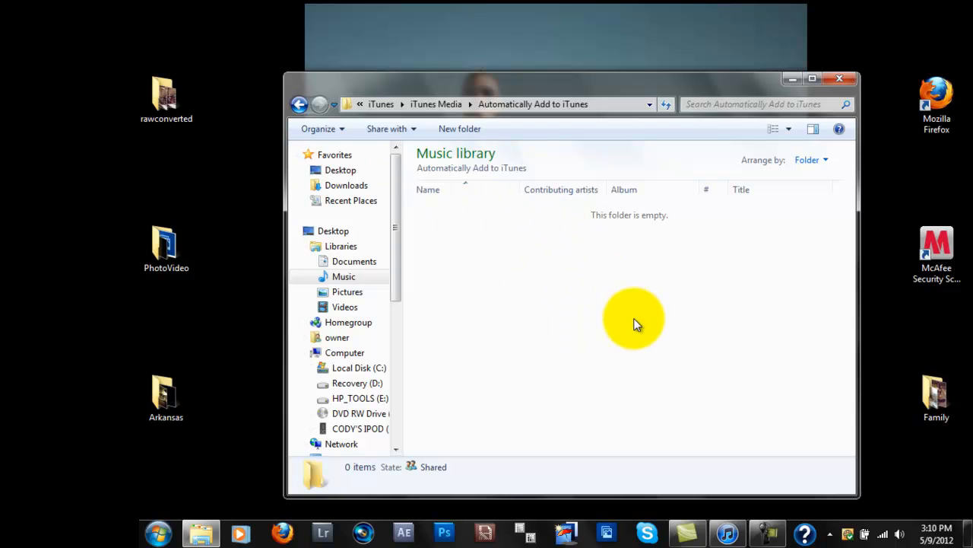
mouse_move(609, 277)
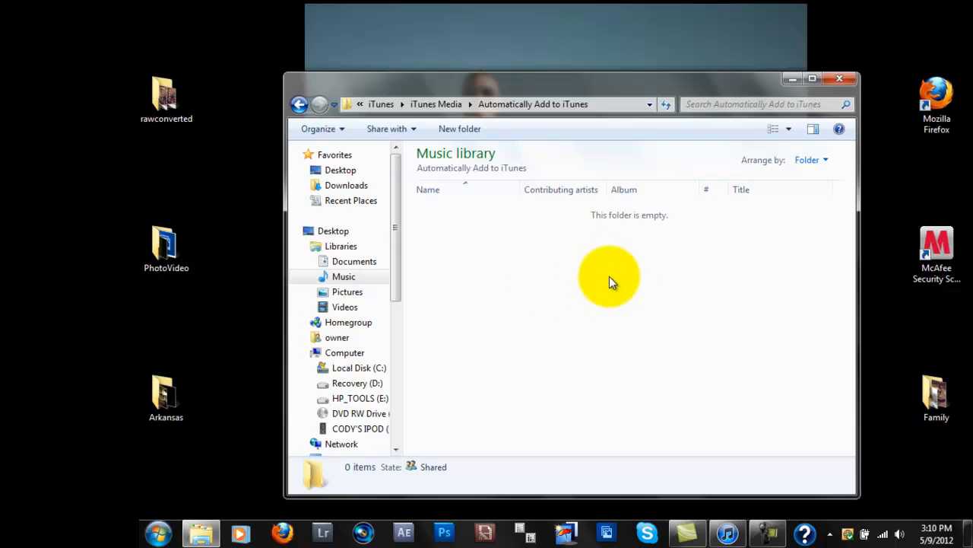
mouse_move(841, 79)
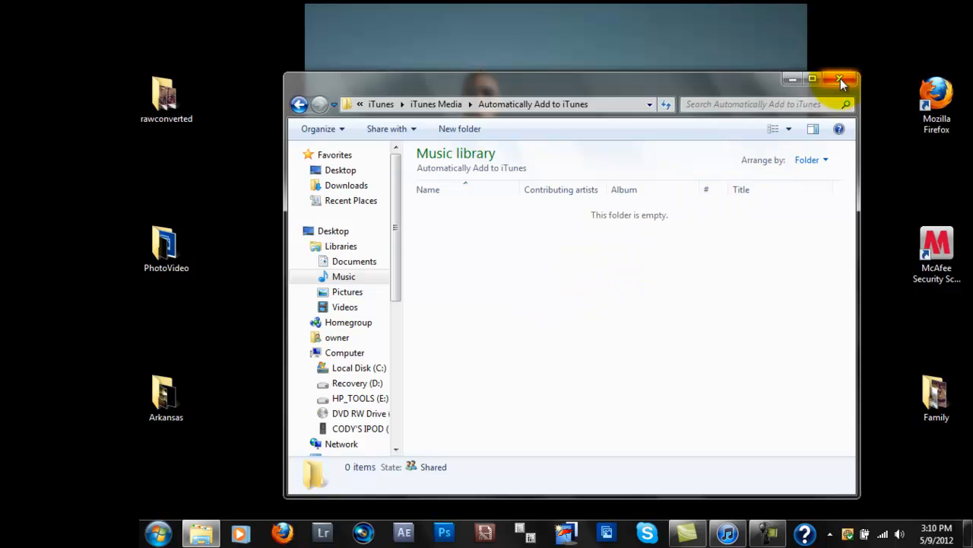
click(841, 79)
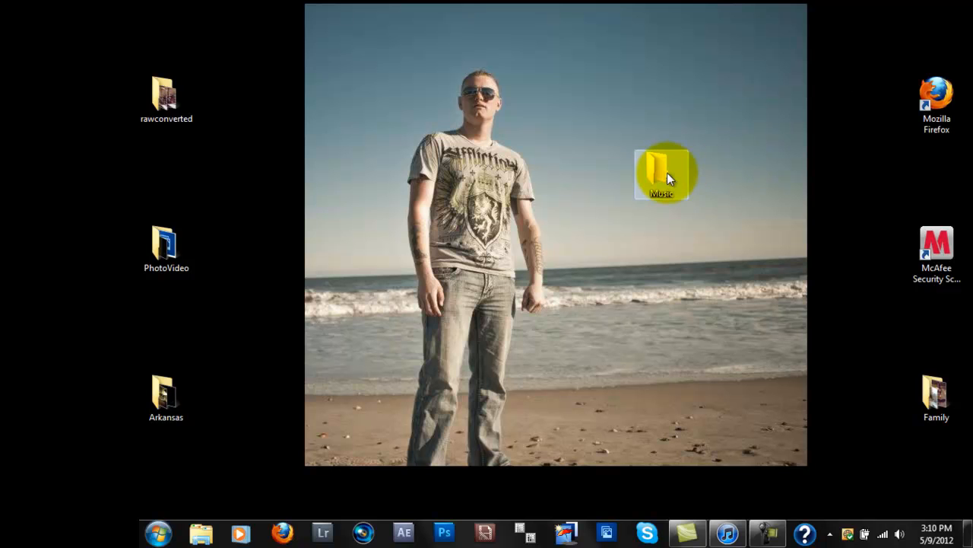
Check that the desktop Music folder is empty and close it.
double_click(663, 174)
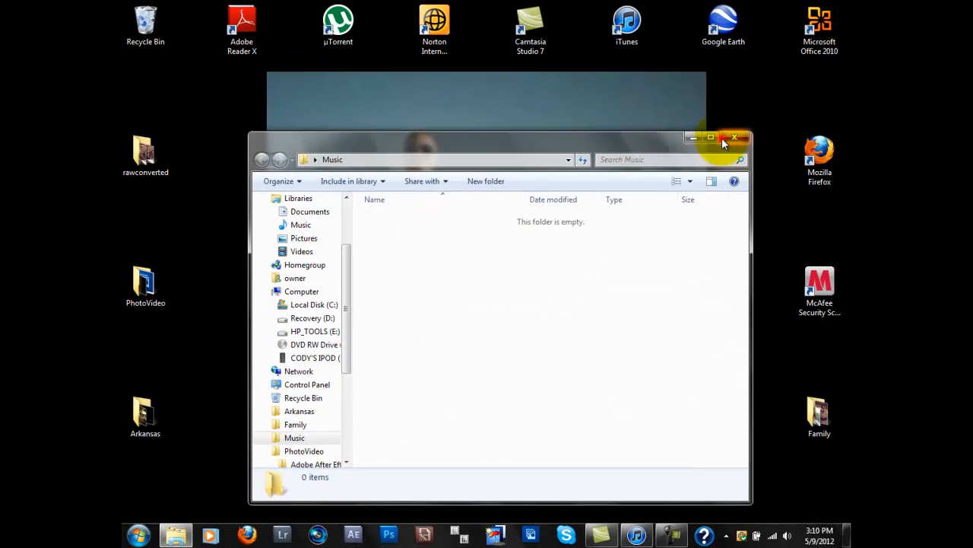
click(734, 138)
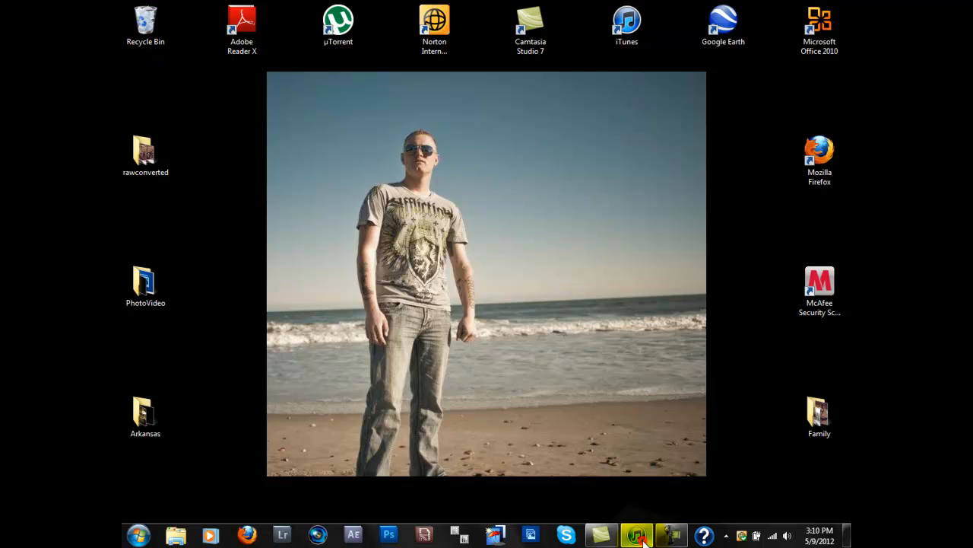
click(636, 535)
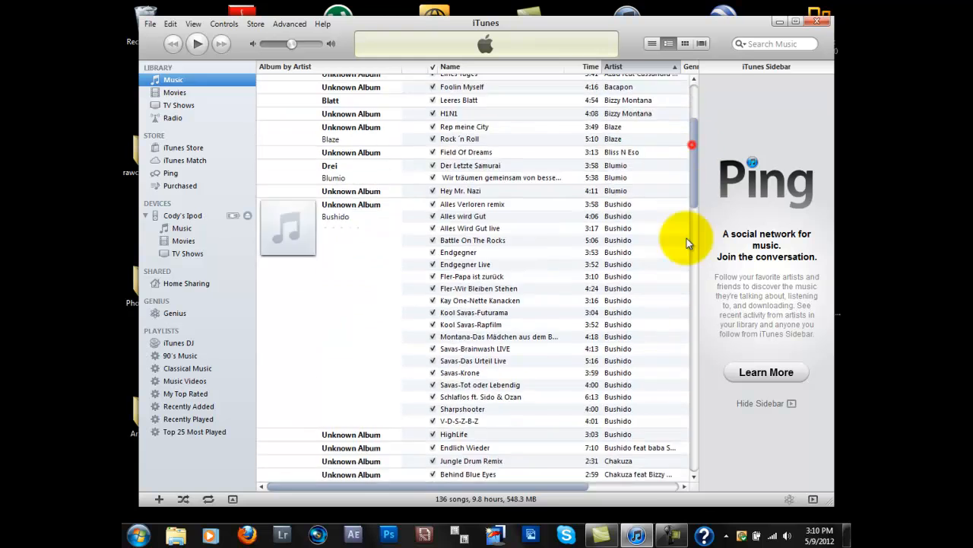
scroll(up, 3)
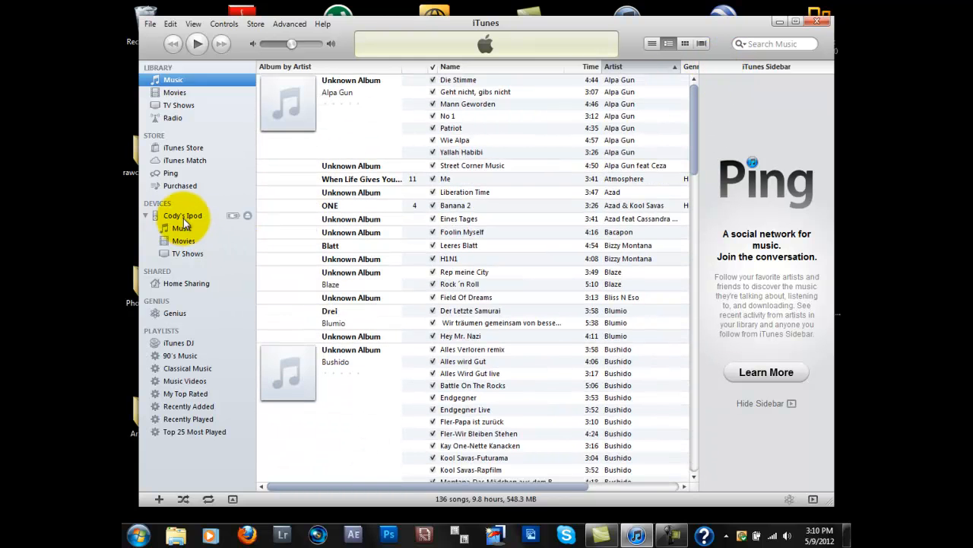
click(795, 21)
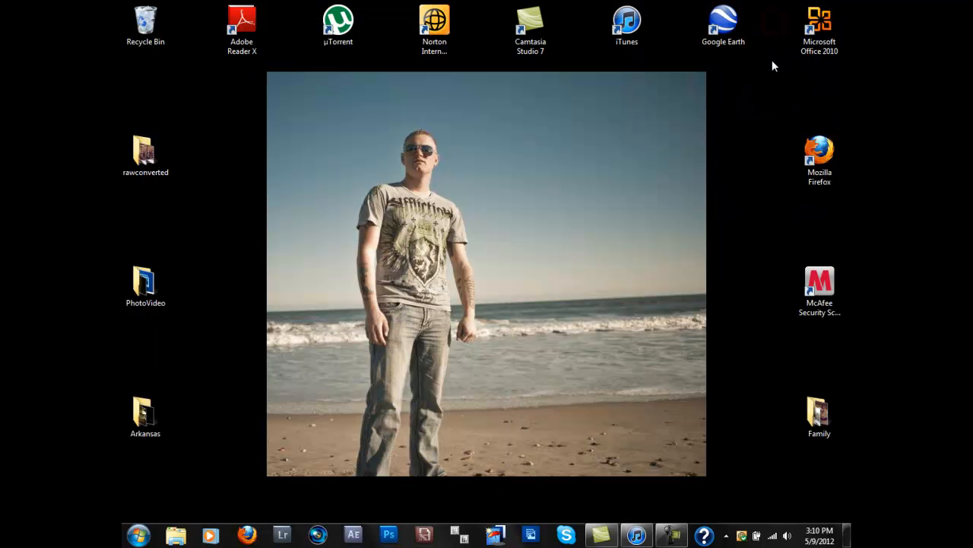